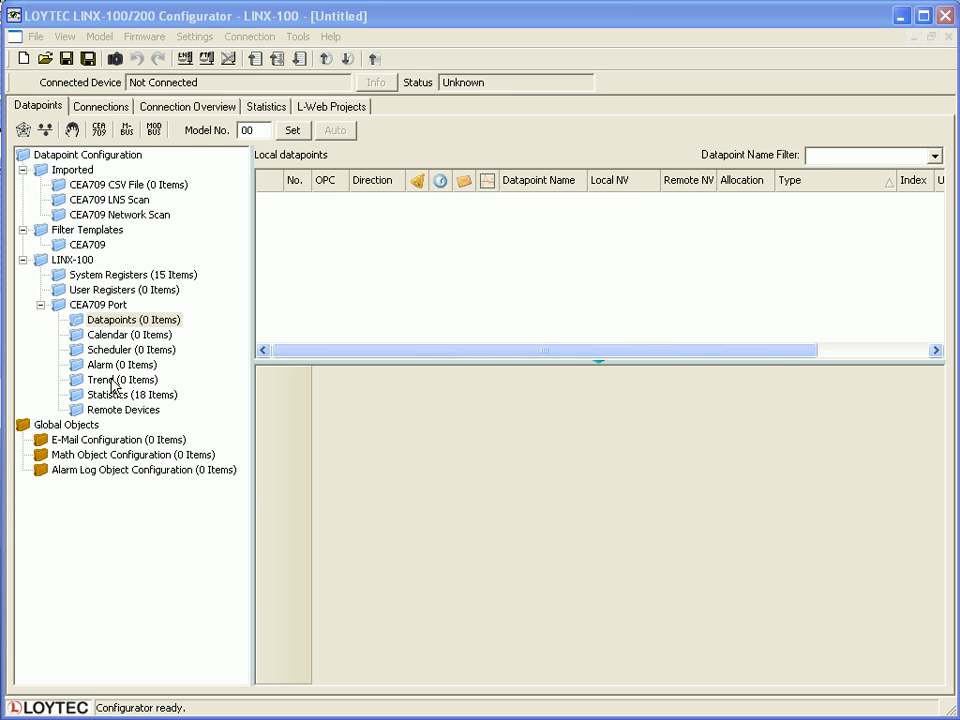
# - Show the CEA709 port's empty Trend objects list and bring up its context actions
pyautogui.click(108, 380)
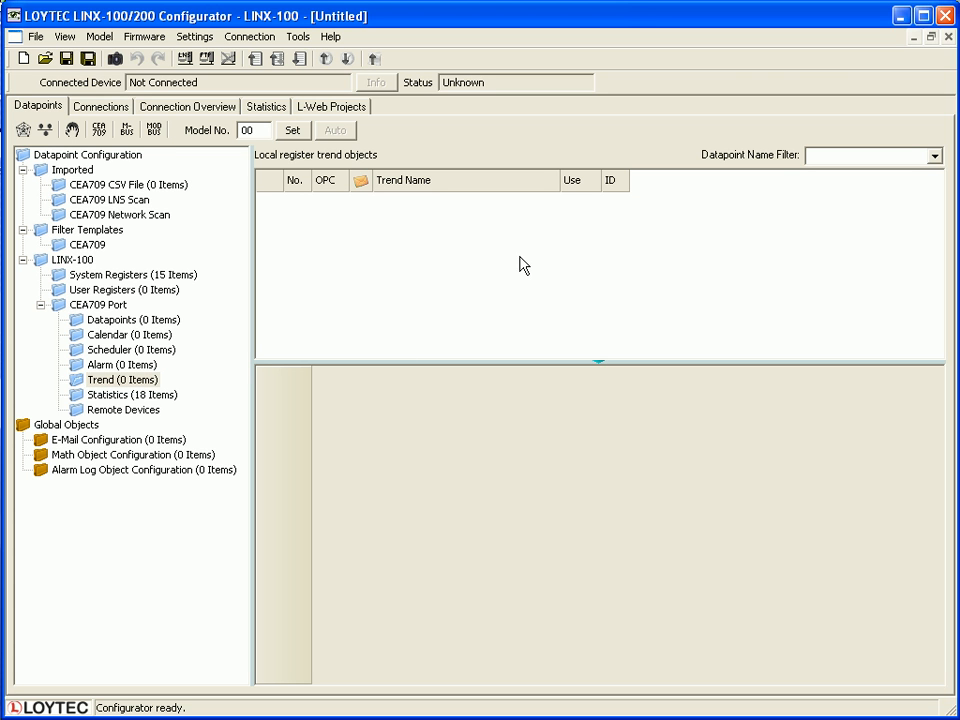
pyautogui.rightClick(520, 264)
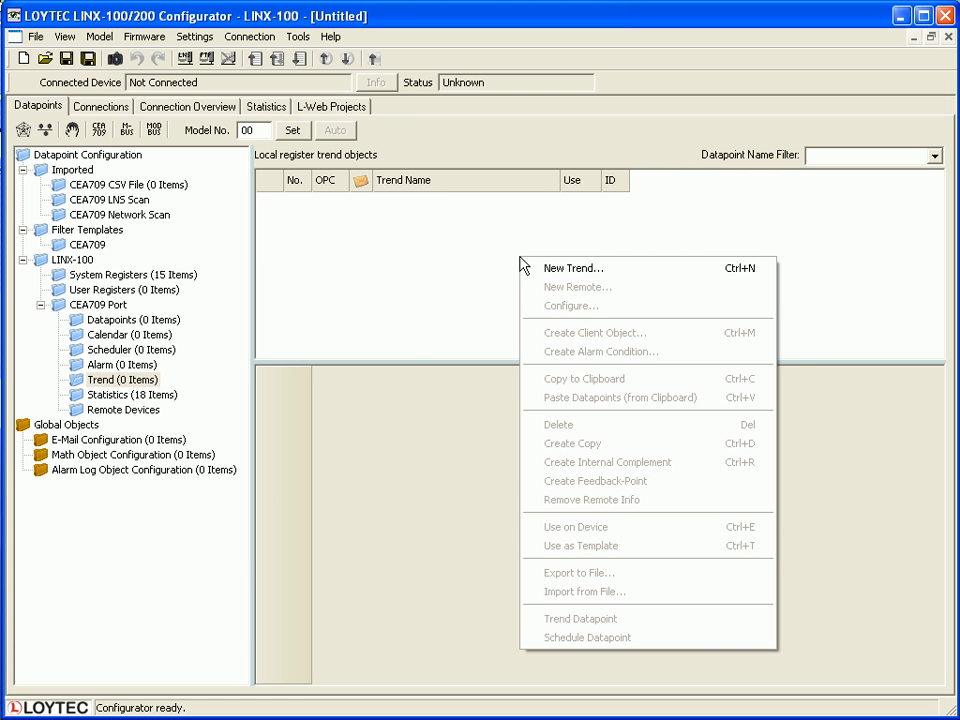
# - Start a new trend named Testtrend, description test_log, with a 10 sec log interval
pyautogui.click(572, 268)
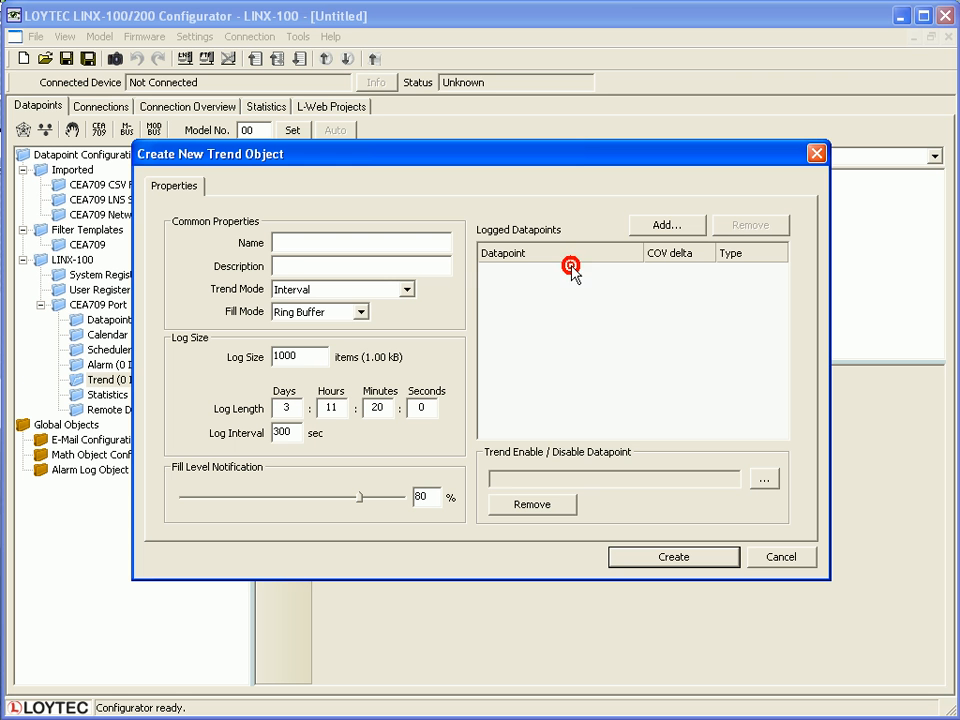
pyautogui.click(360, 244)
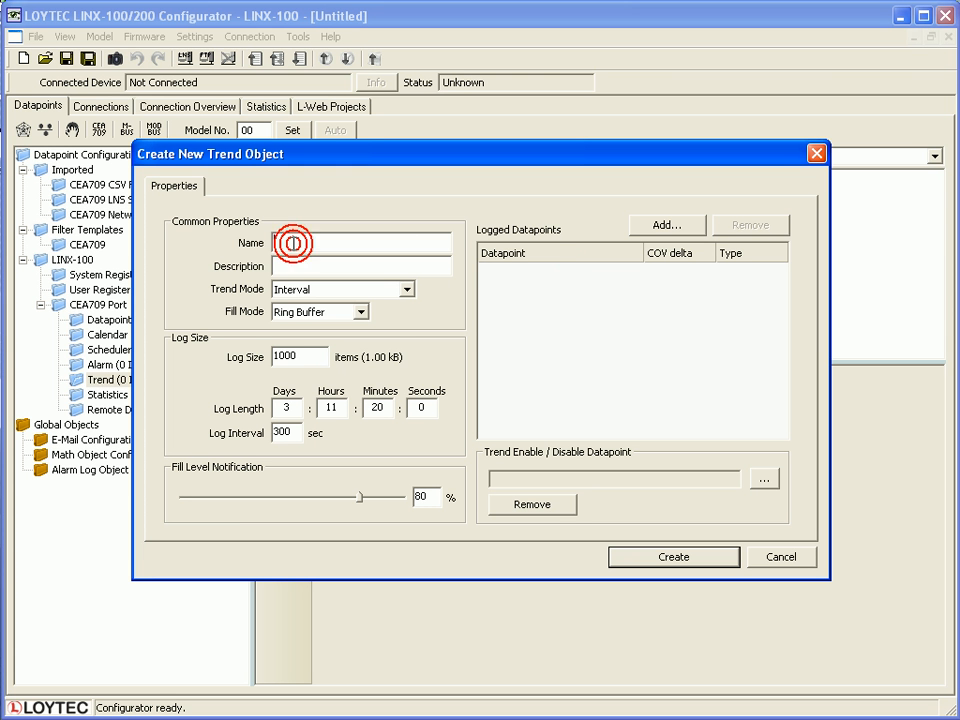
pyautogui.write('Tes')
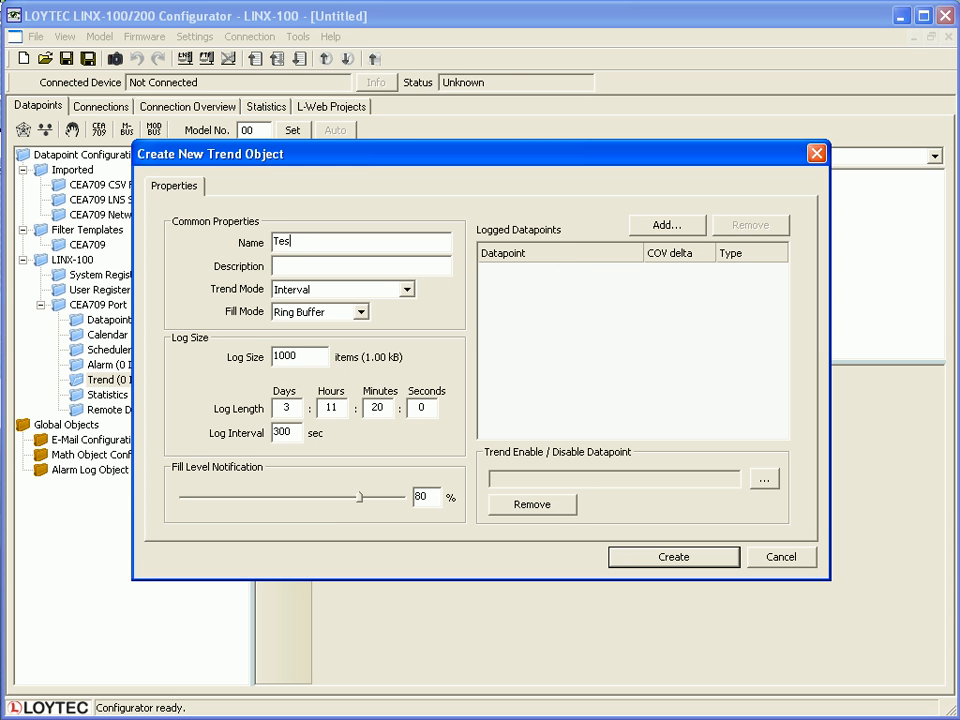
pyautogui.write('ttrend')
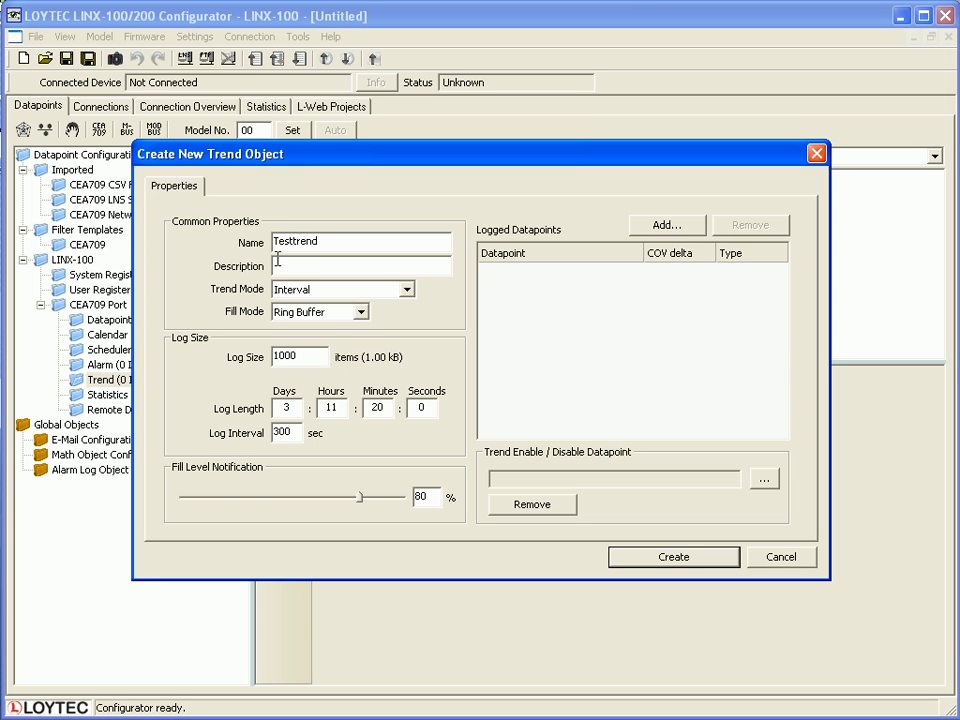
pyautogui.write('test_log')
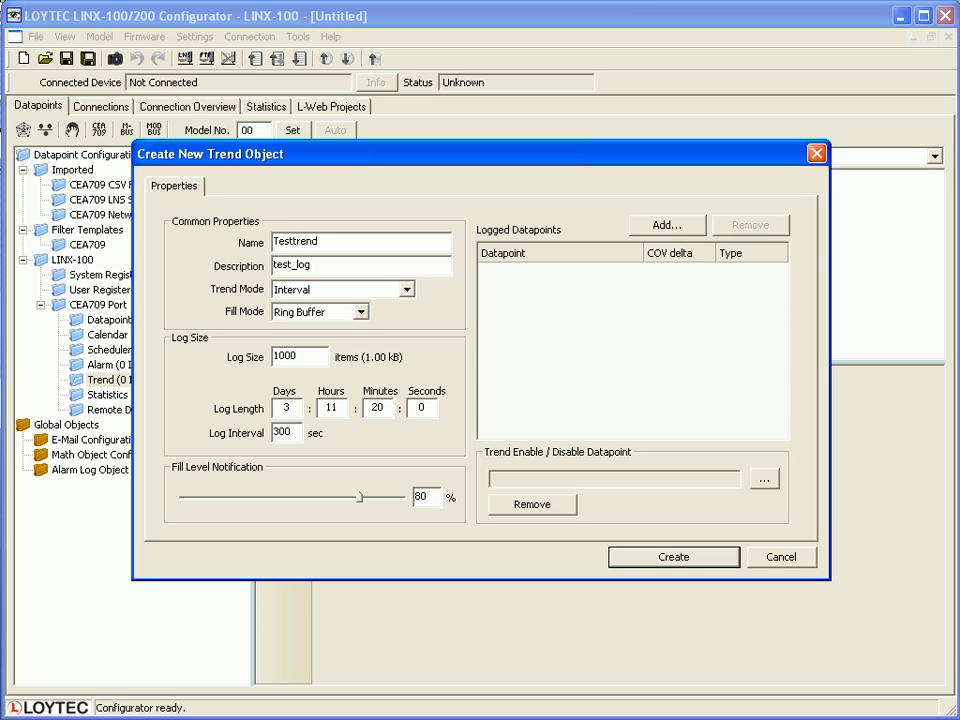
pyautogui.click(296, 432)
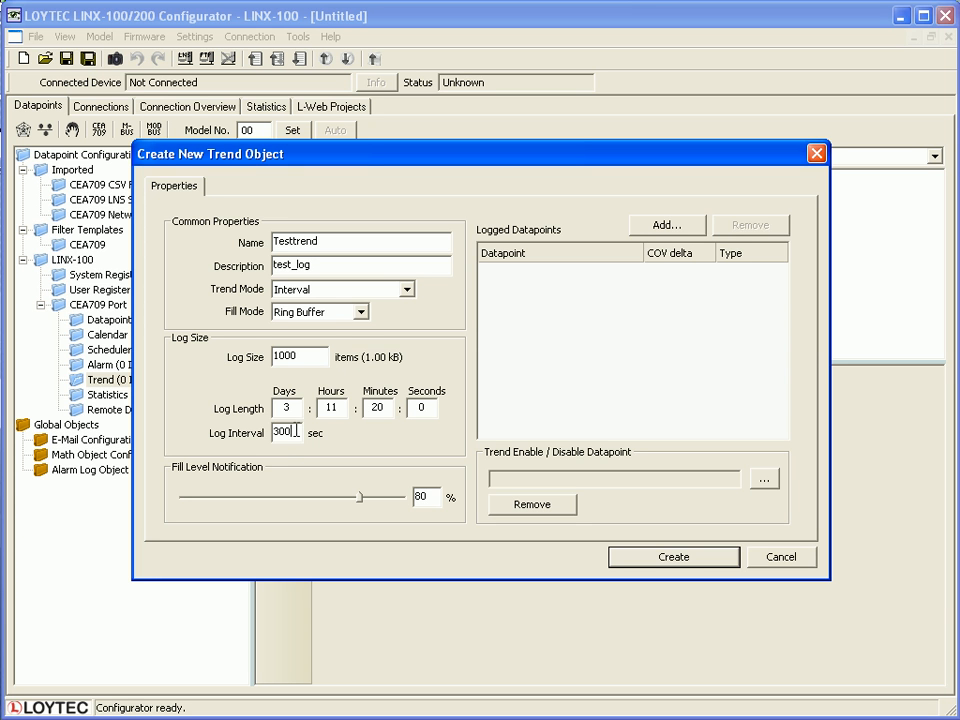
pyautogui.write('10')
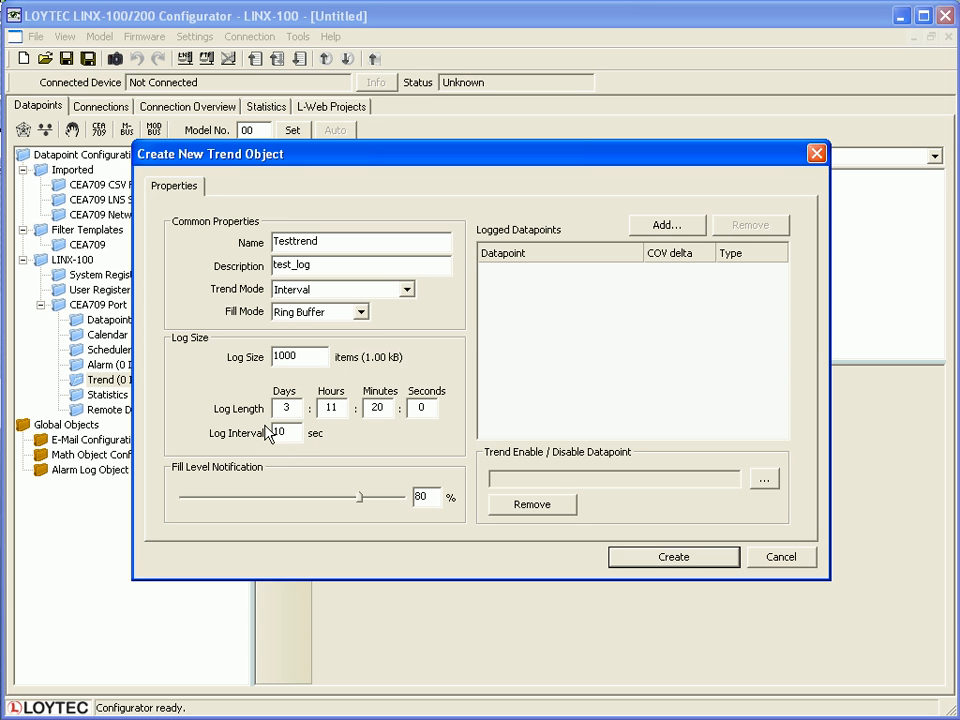
pyautogui.moveTo(296, 444)
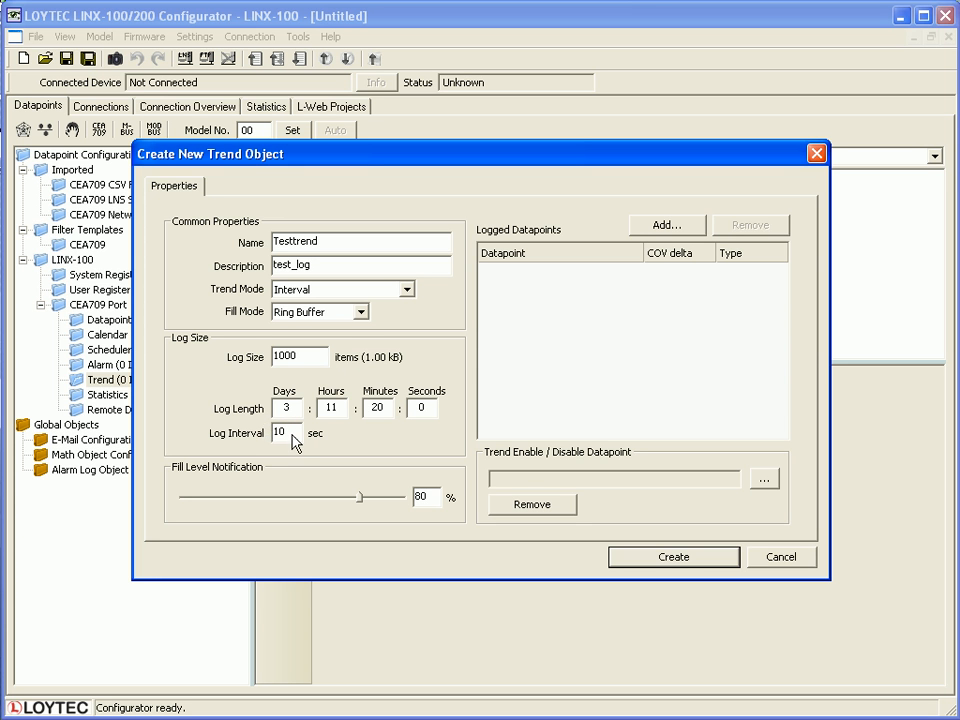
pyautogui.moveTo(668, 224)
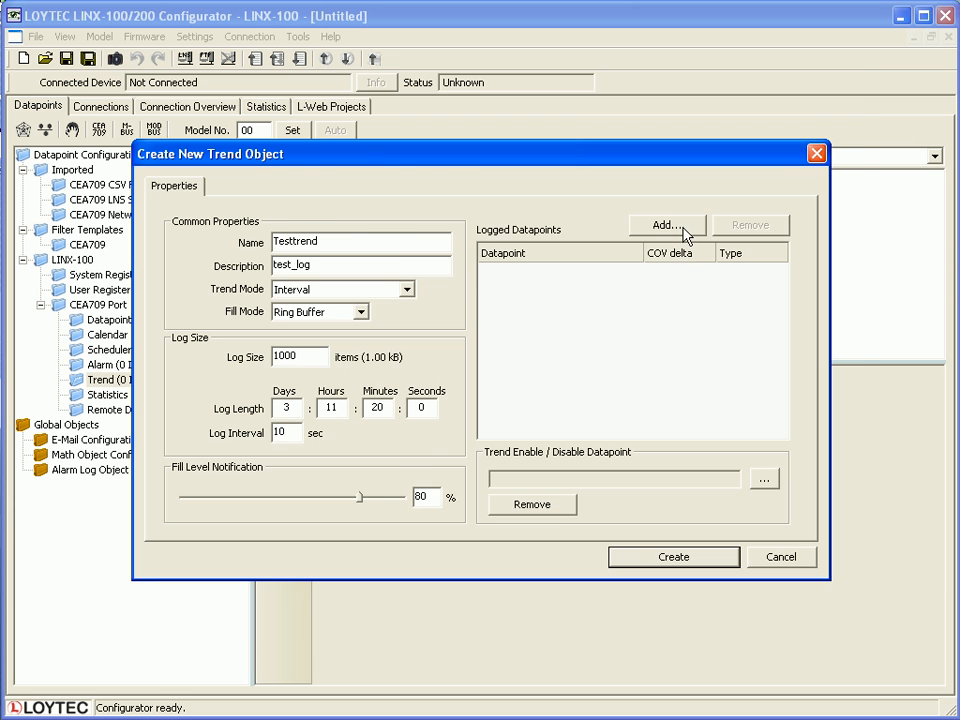
# - Add the System Registers > System Temp datapoint to Testtrend and create the trend object
pyautogui.click(668, 224)
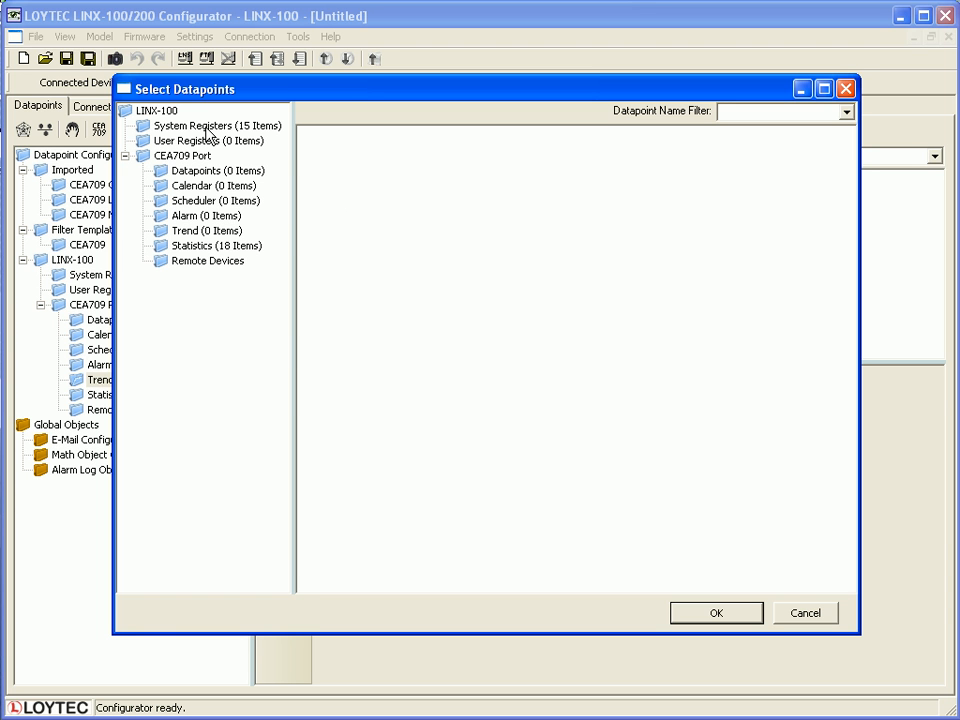
pyautogui.click(210, 124)
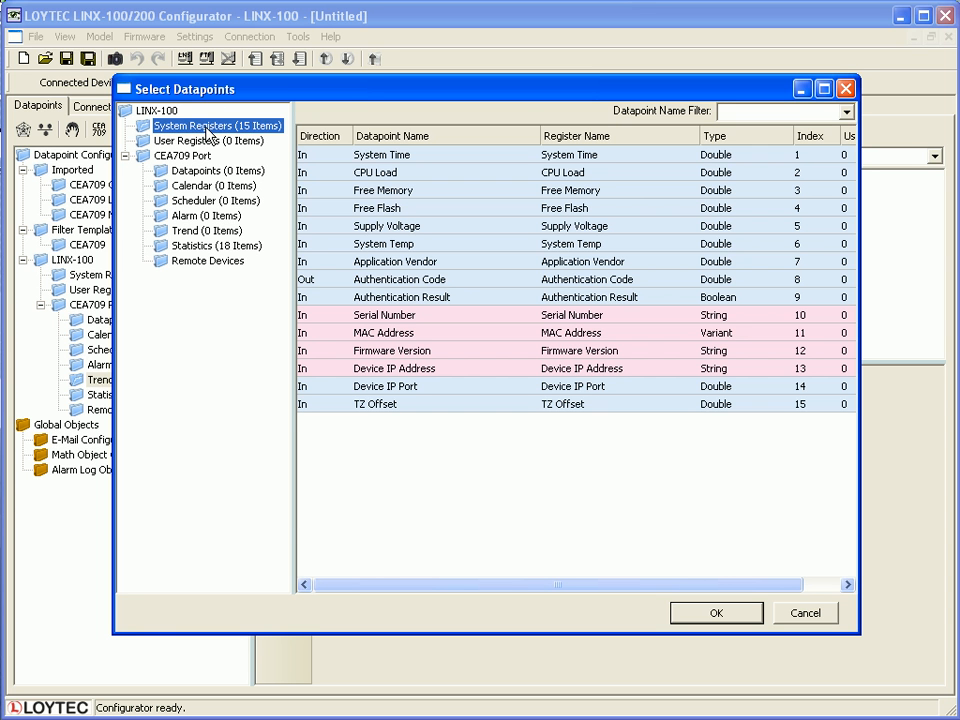
pyautogui.click(384, 244)
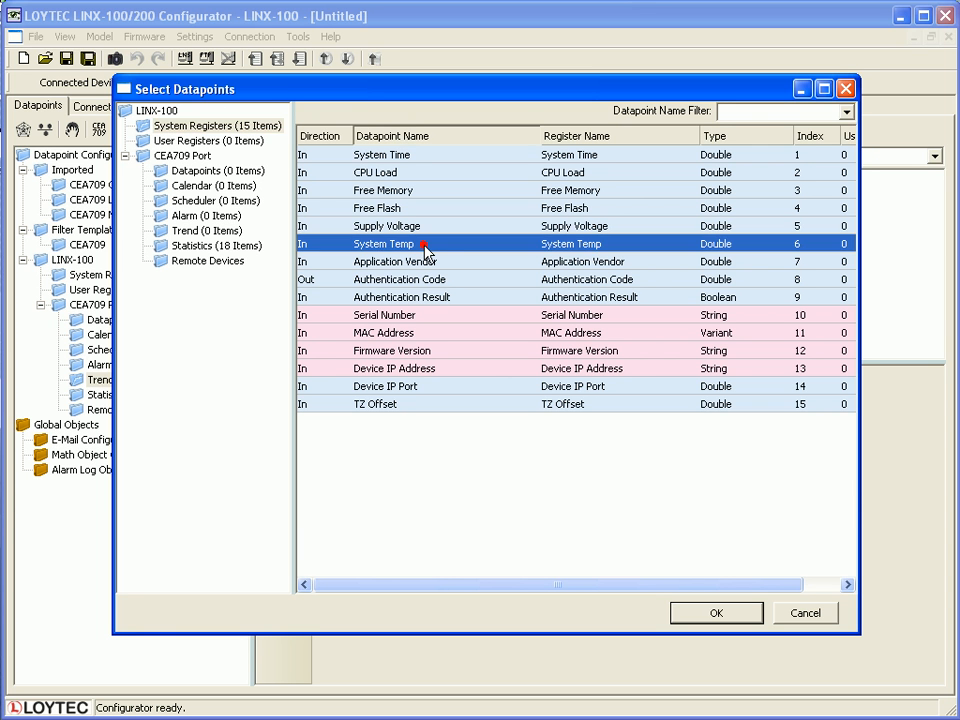
pyautogui.moveTo(716, 612)
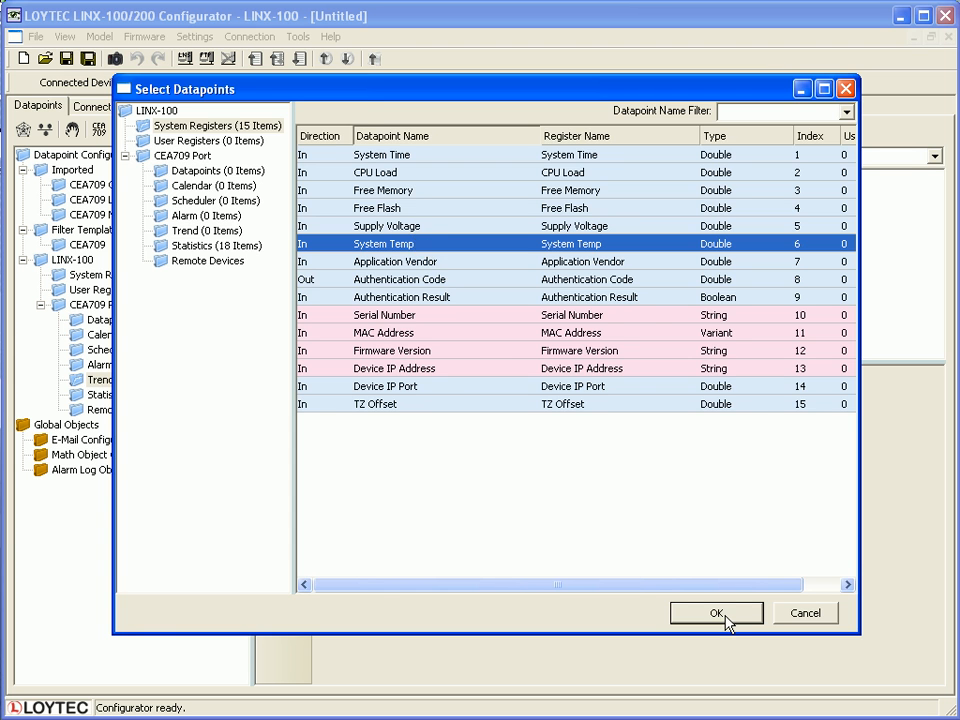
pyautogui.click(716, 612)
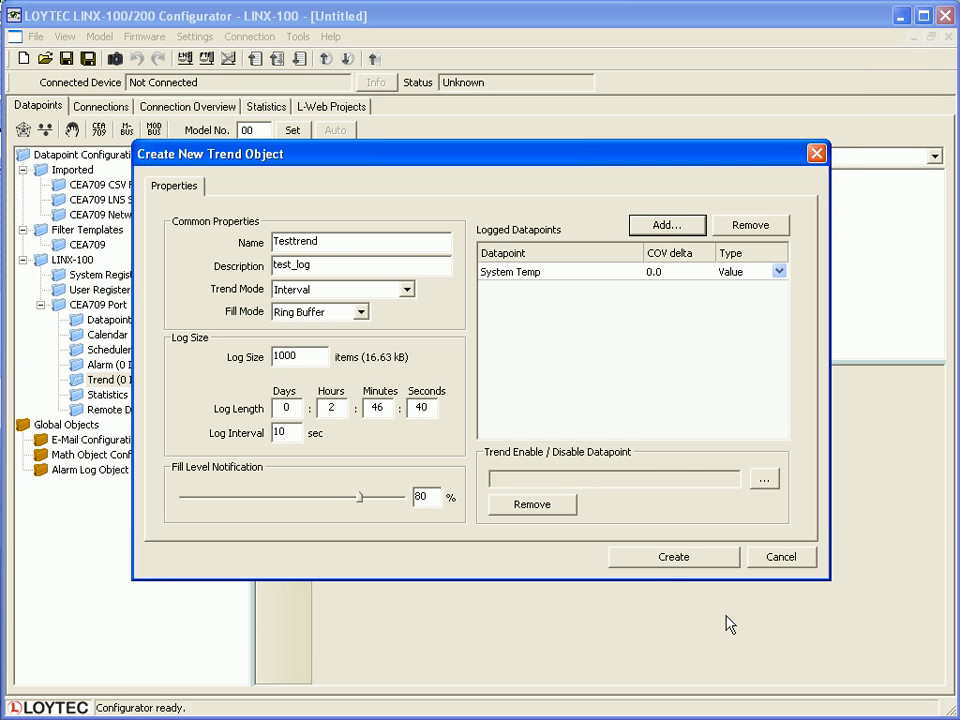
pyautogui.click(672, 556)
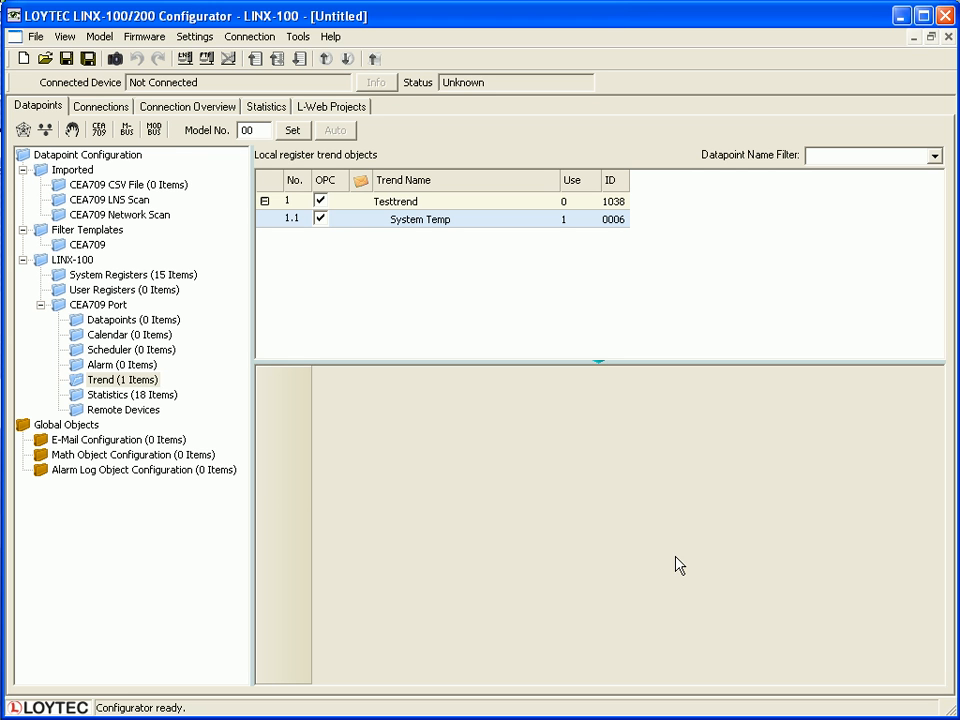
# - Connect to the LINX-100 and download the configuration with Testtrend onto the device
pyautogui.click(204, 58)
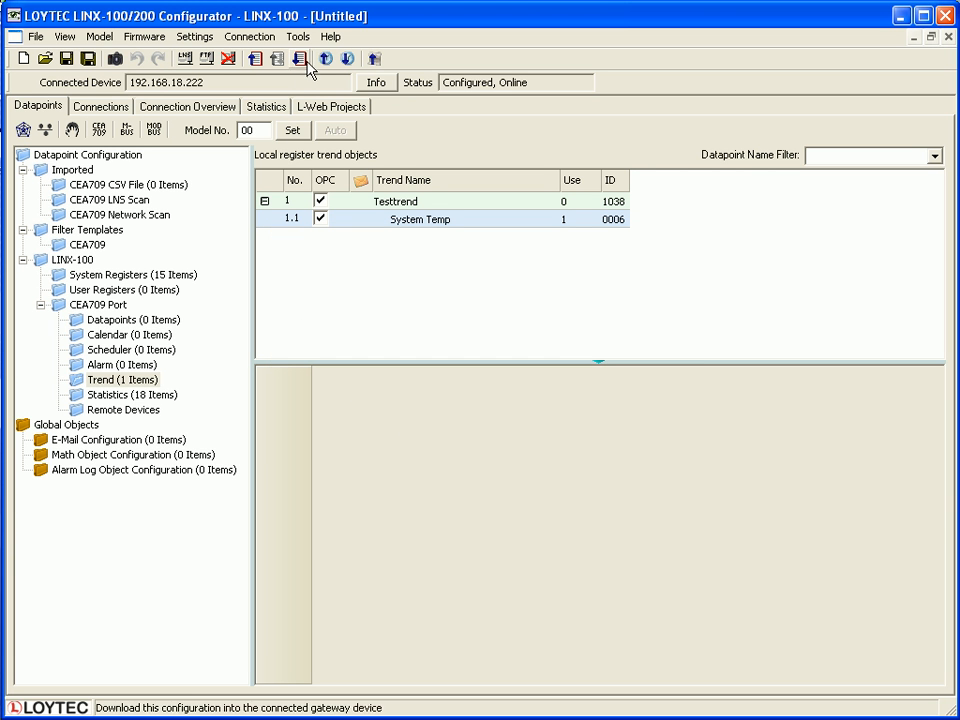
pyautogui.click(298, 58)
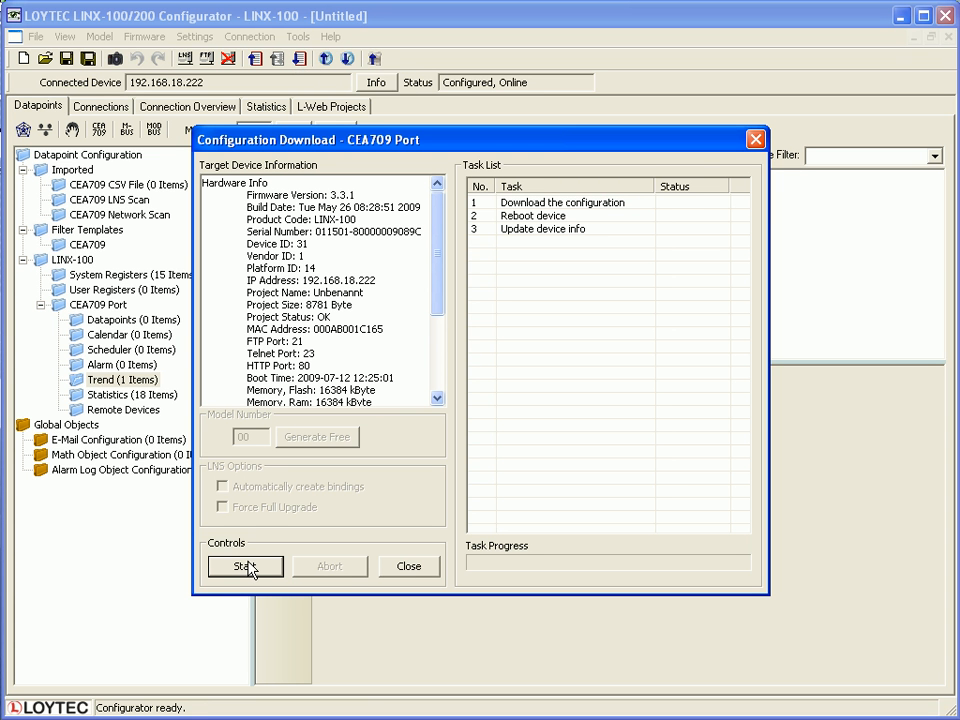
pyautogui.click(244, 566)
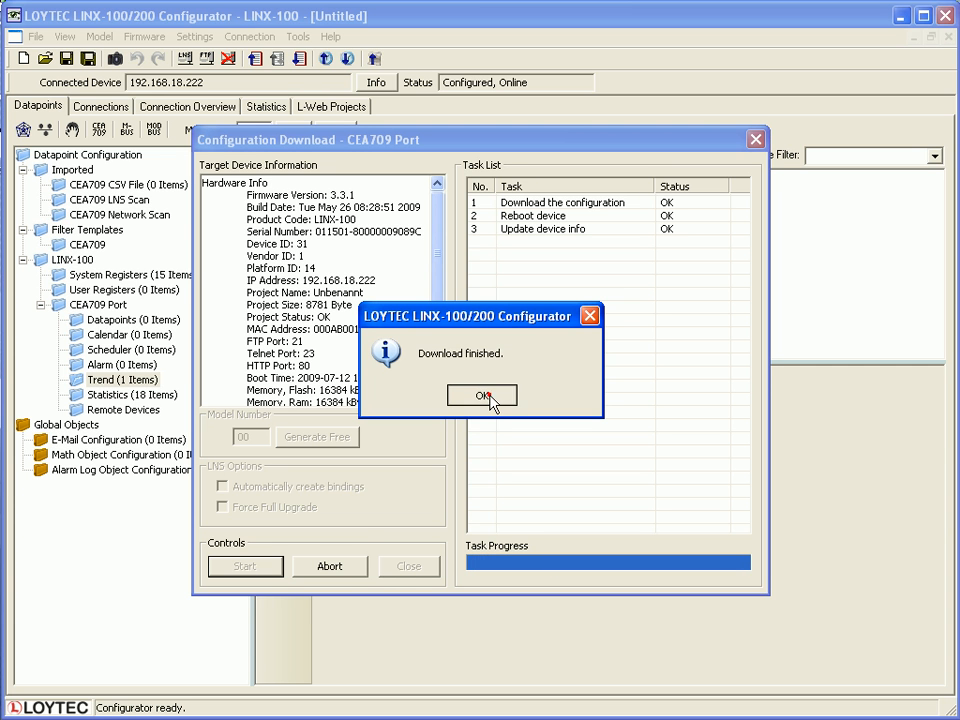
pyautogui.click(482, 396)
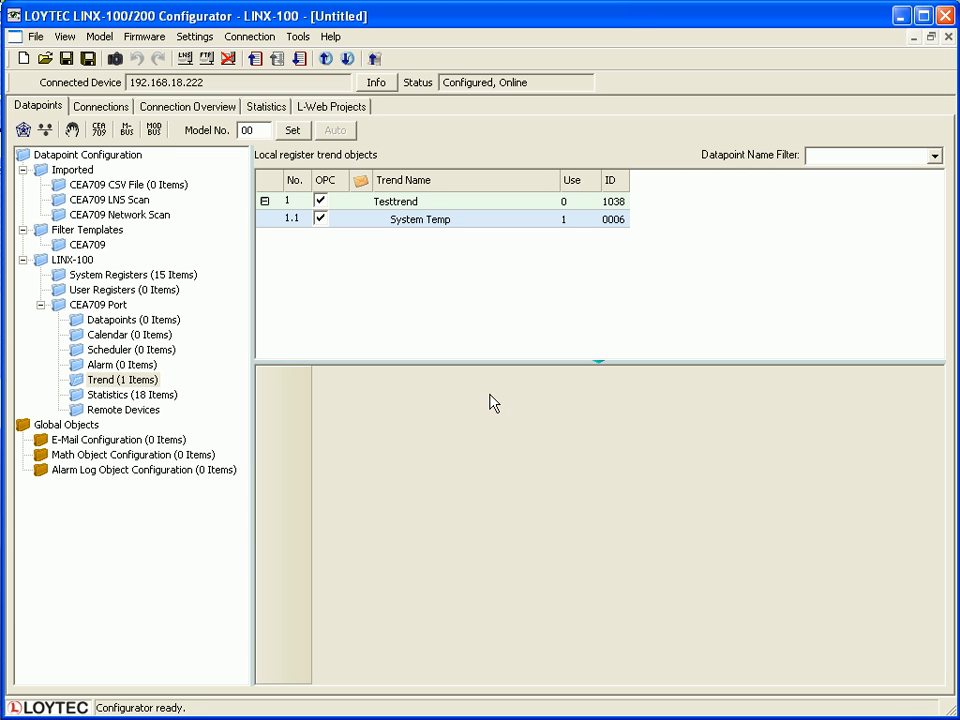
pyautogui.moveTo(492, 402)
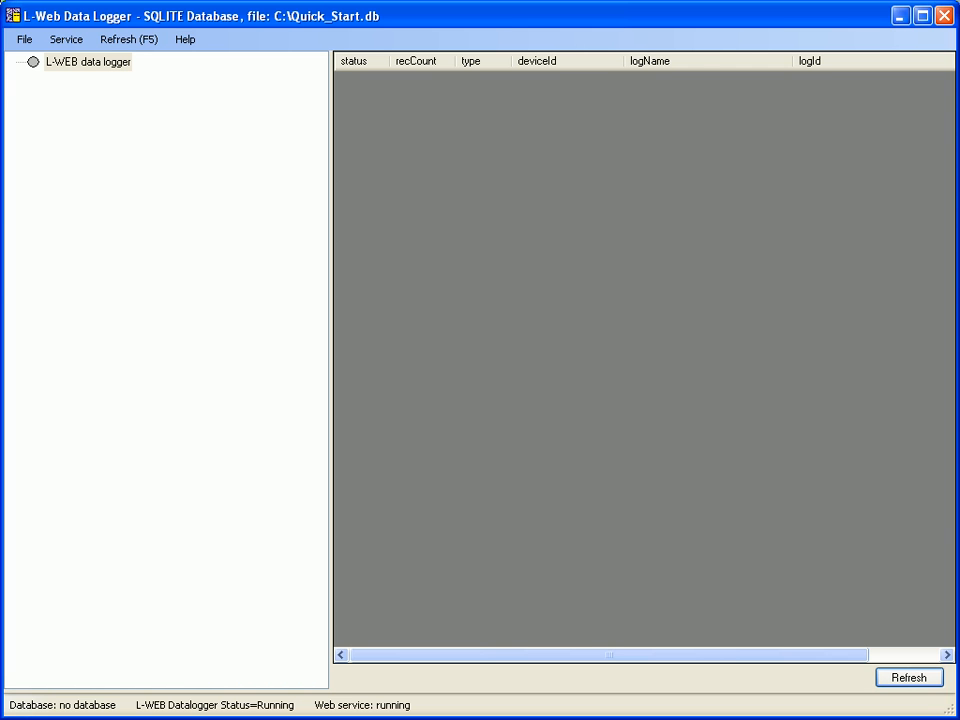
pyautogui.moveTo(144, 172)
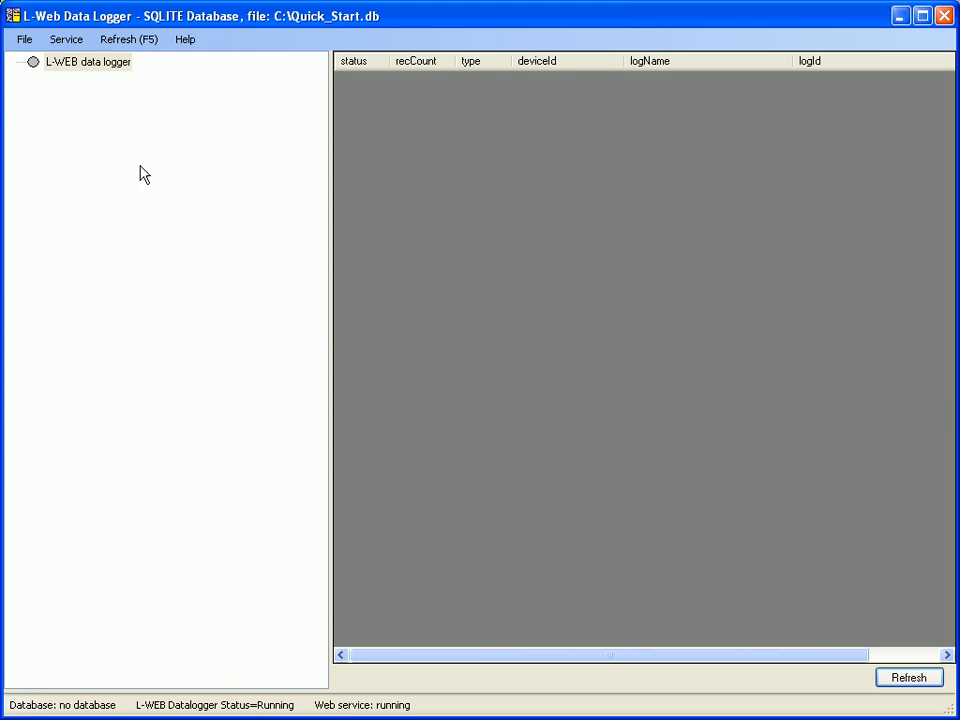
# - Bring up the L-WEB Data Logger's File menu to reach its preferences
pyautogui.click(24, 40)
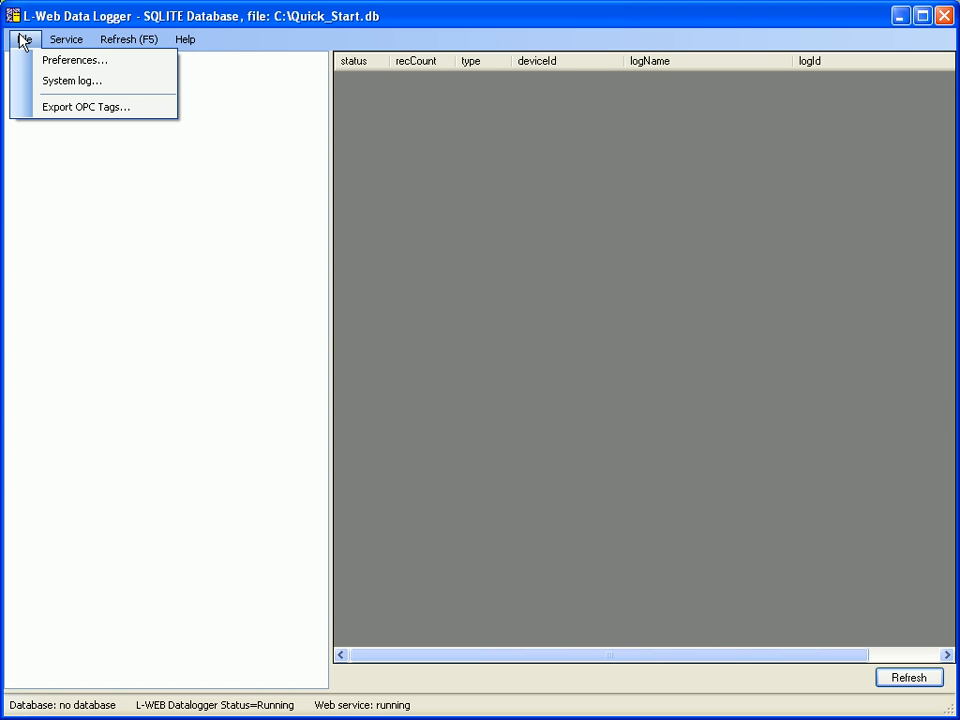
pyautogui.moveTo(76, 60)
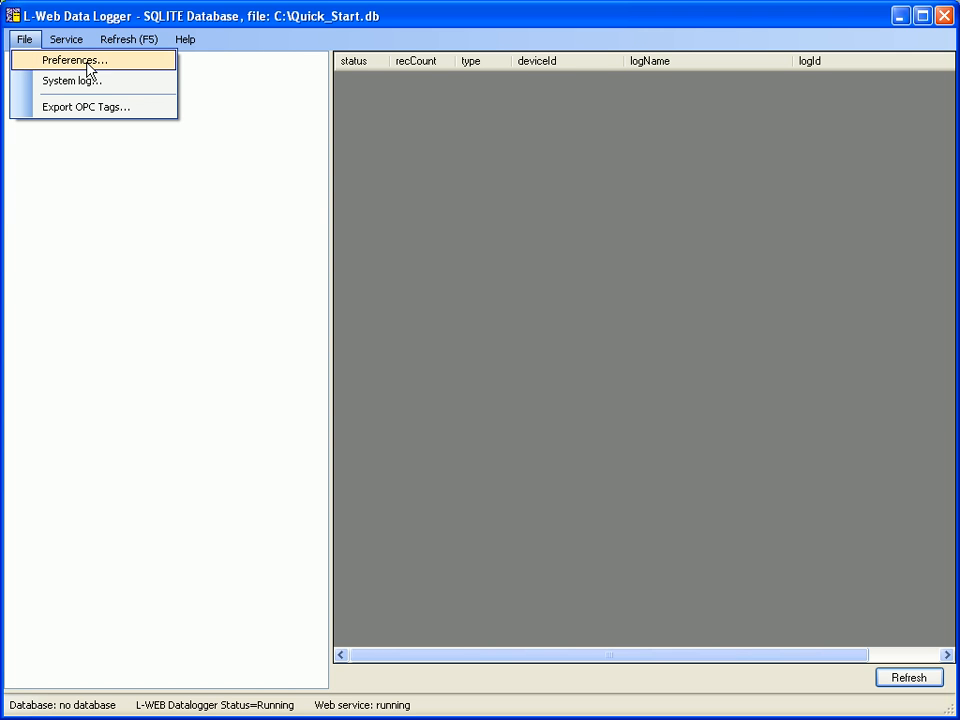
# - In Preferences, restore the default port and start editing DefaultGroup under Polling Groups
pyautogui.click(72, 60)
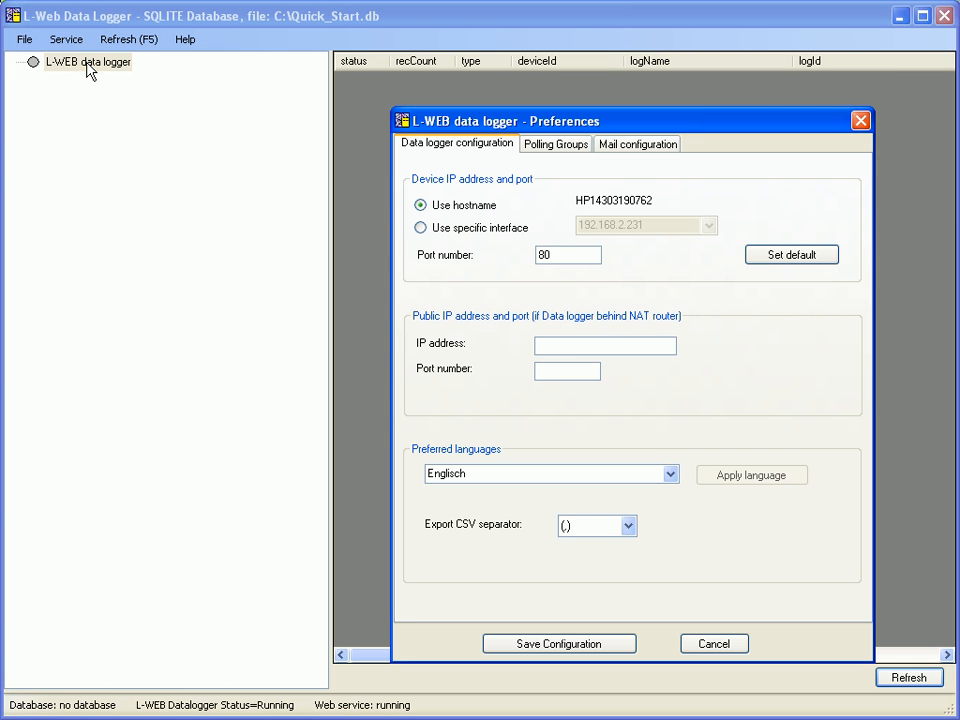
pyautogui.click(792, 254)
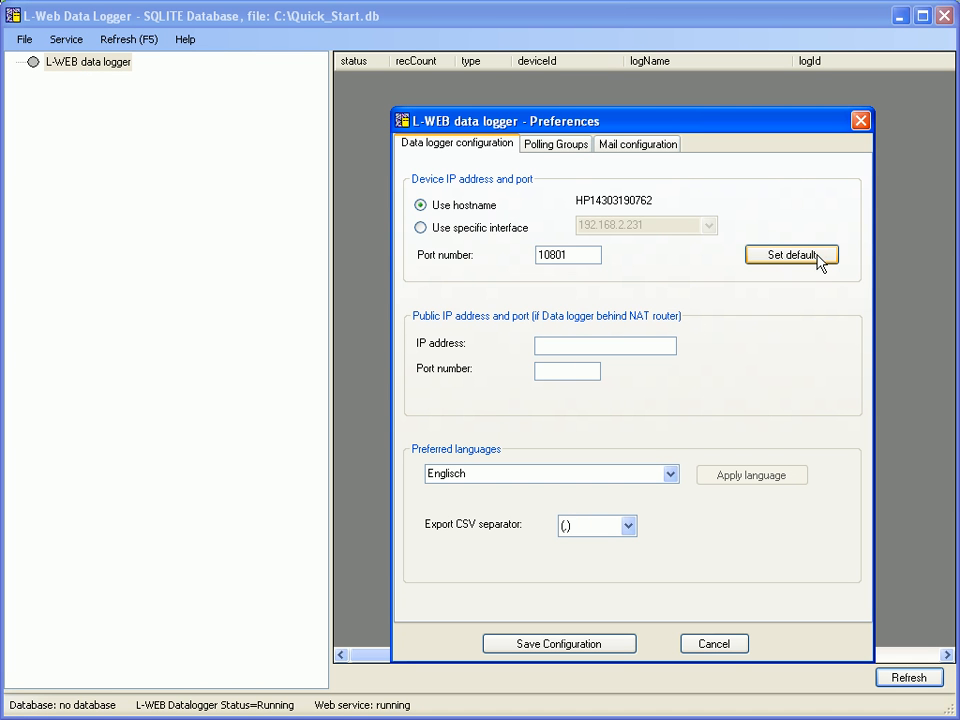
pyautogui.click(556, 144)
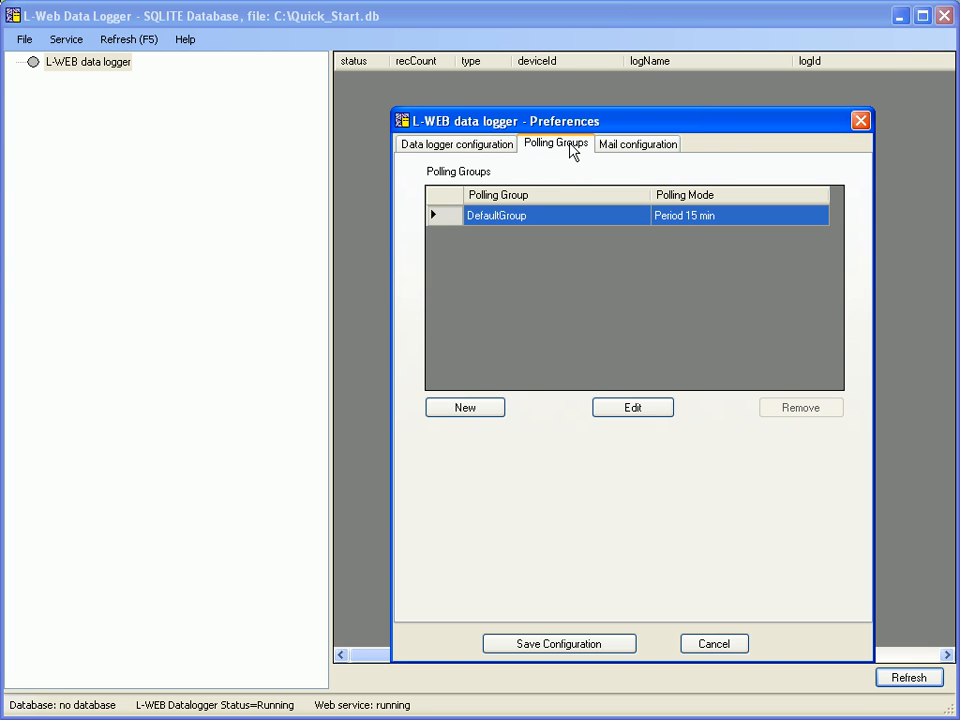
pyautogui.click(632, 408)
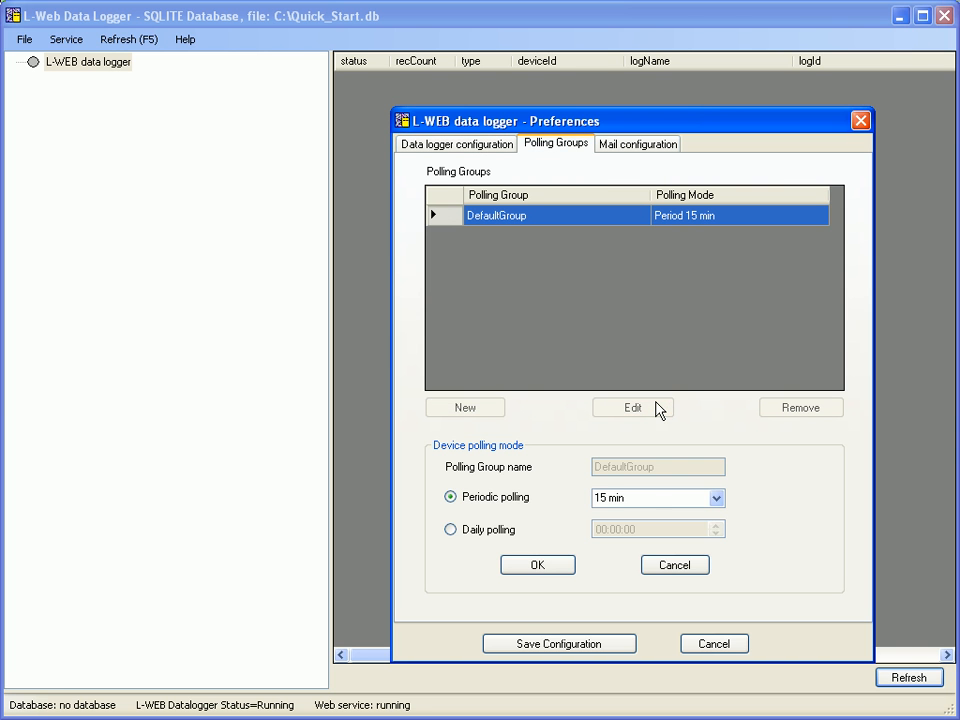
pyautogui.moveTo(716, 498)
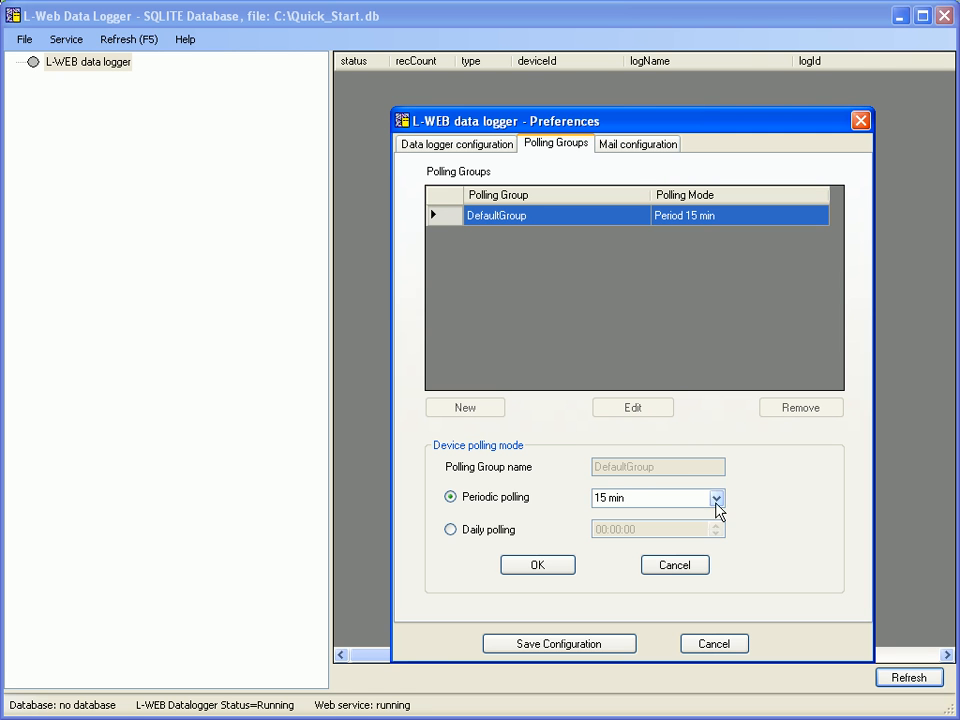
# - Set DefaultGroup's periodic polling to 1 min and save the configuration
pyautogui.click(716, 496)
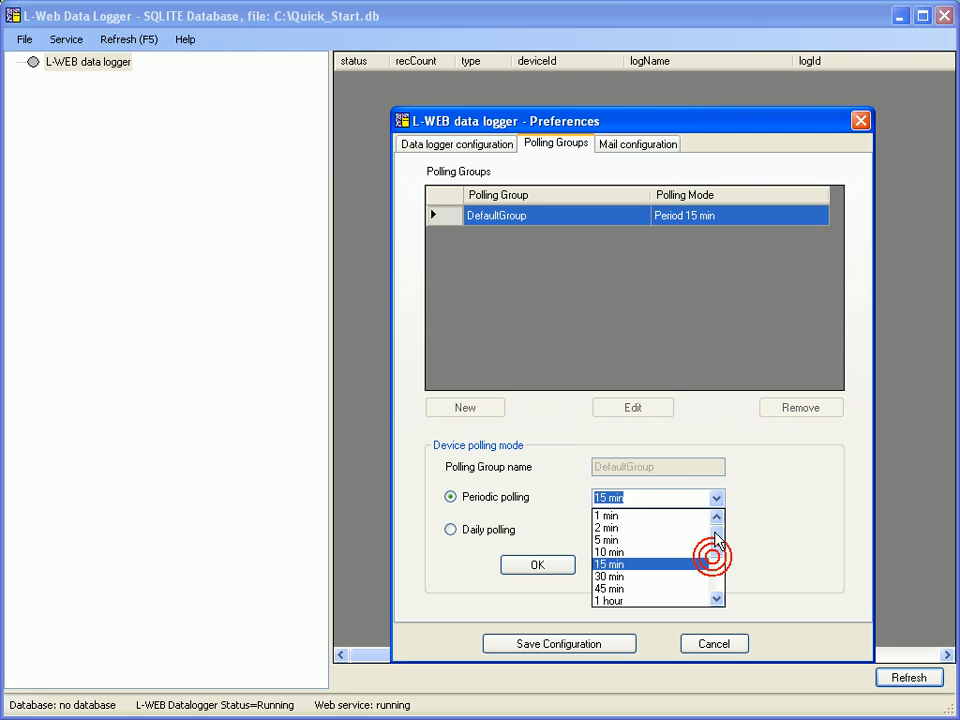
pyautogui.click(608, 516)
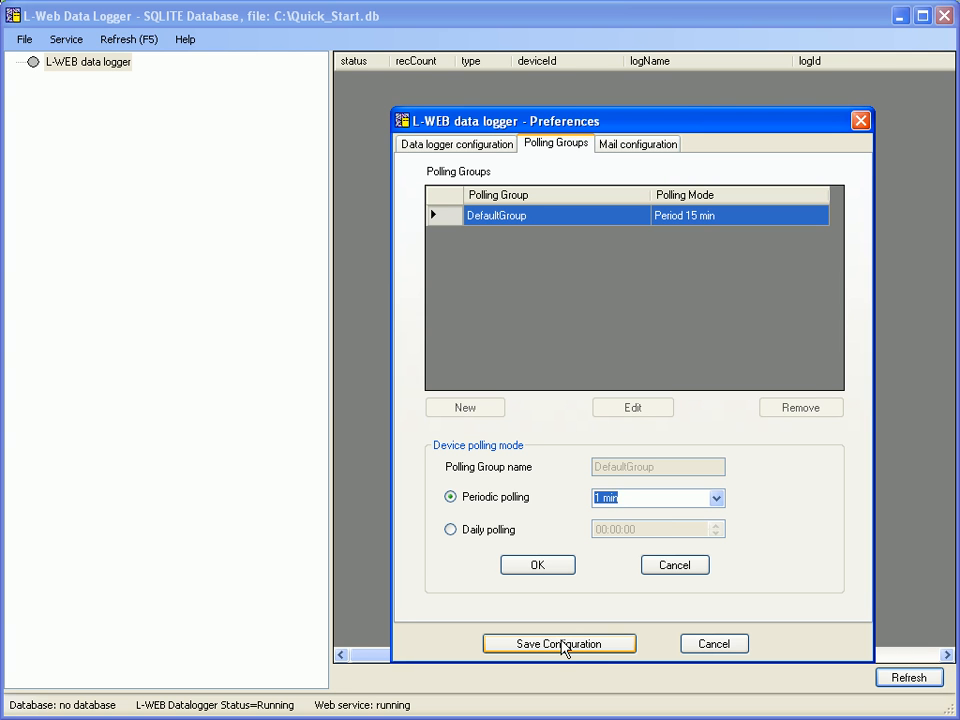
pyautogui.click(560, 644)
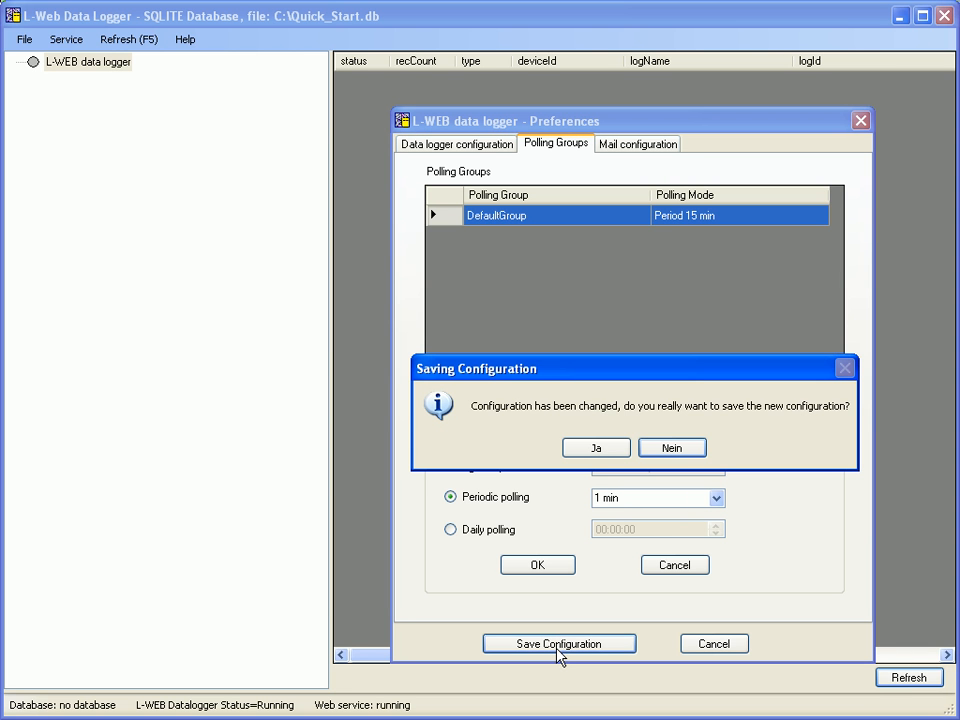
pyautogui.moveTo(610, 548)
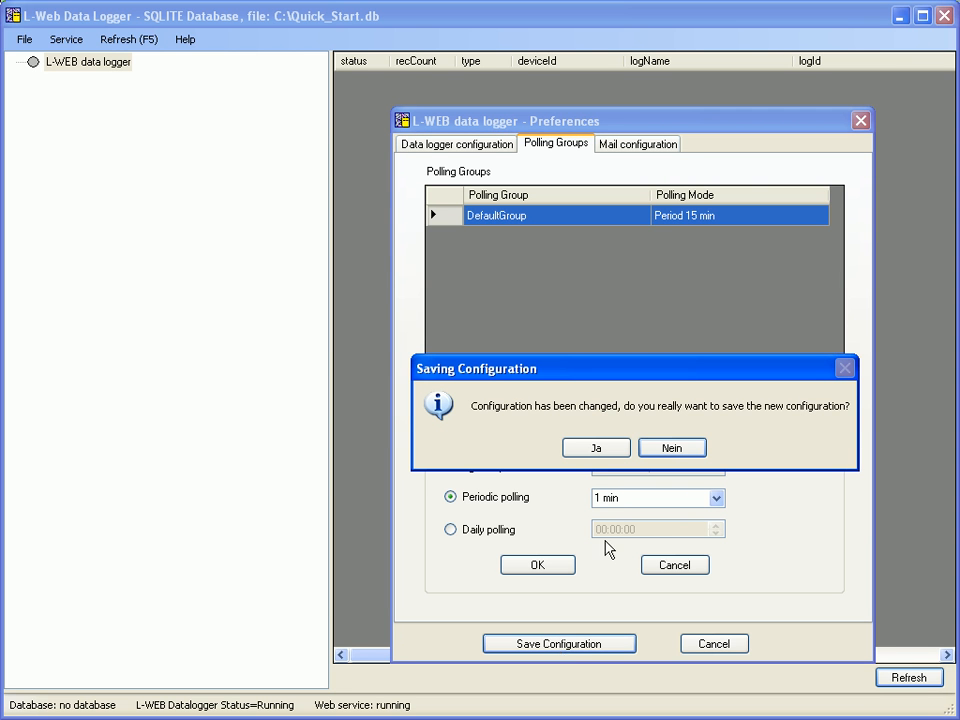
pyautogui.click(596, 448)
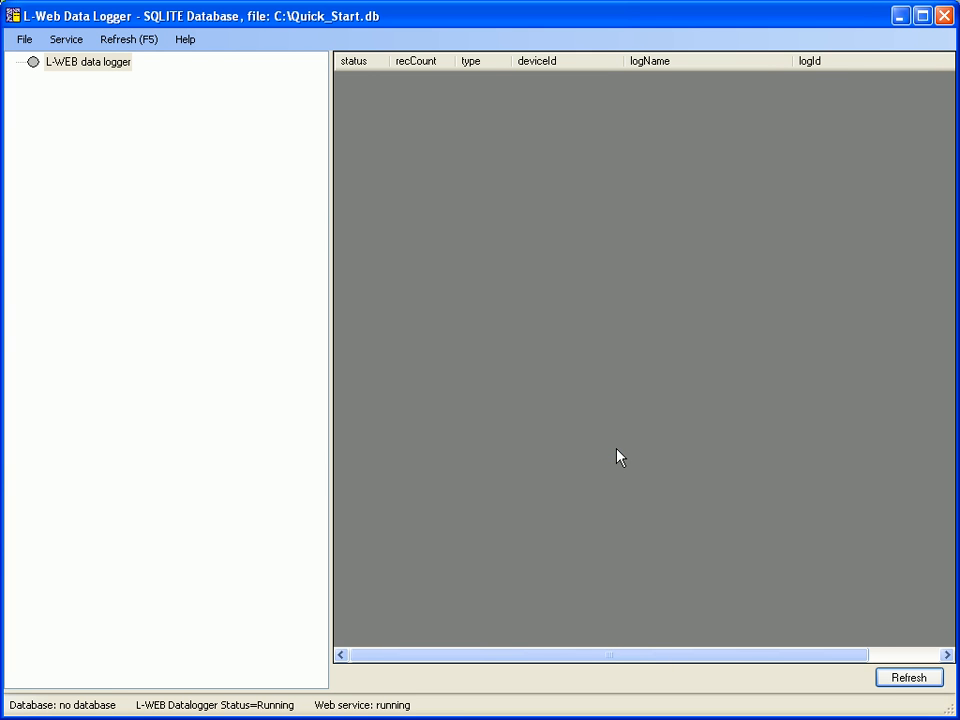
pyautogui.moveTo(164, 190)
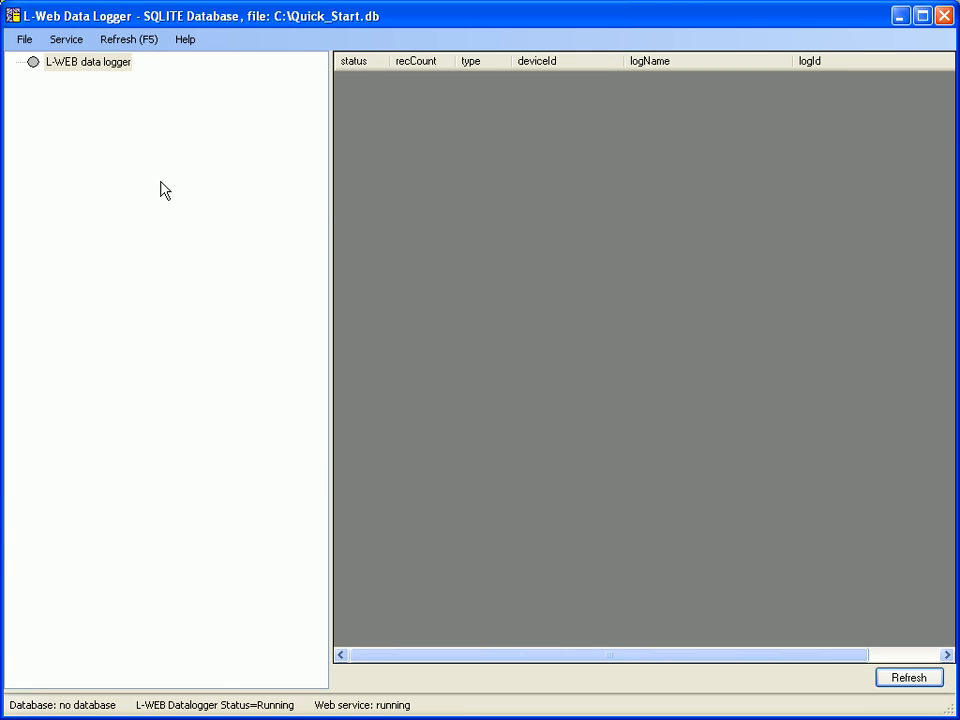
# - Bring up the L-WEB data logger node's options for setting up a database
pyautogui.rightClick(88, 60)
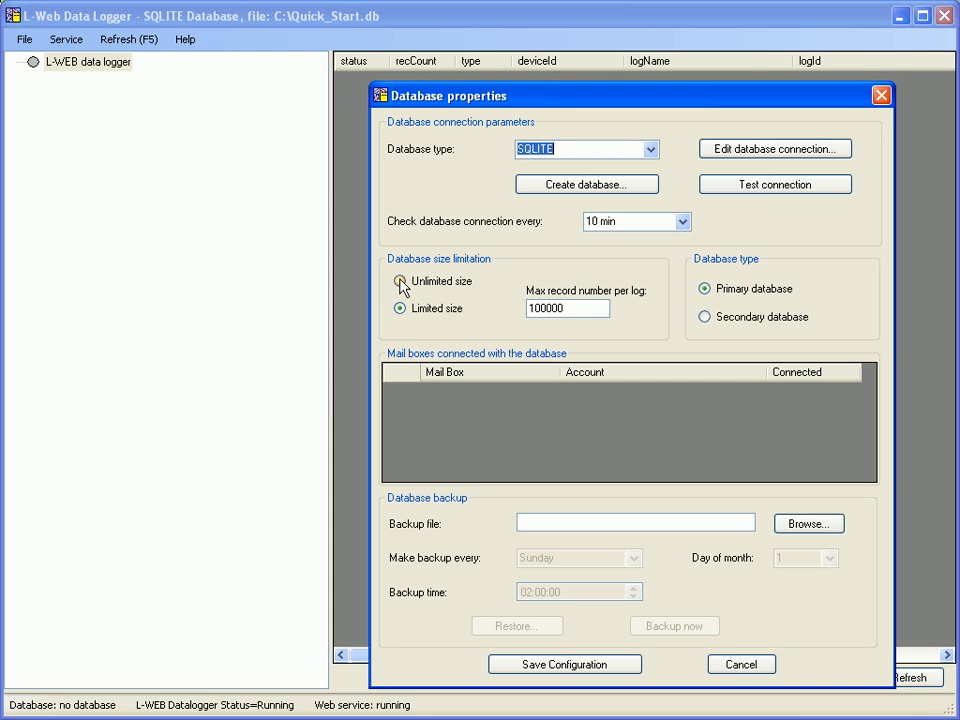
# - Create an unlimited-size SQLite database file saved as quick_start
pyautogui.click(400, 280)
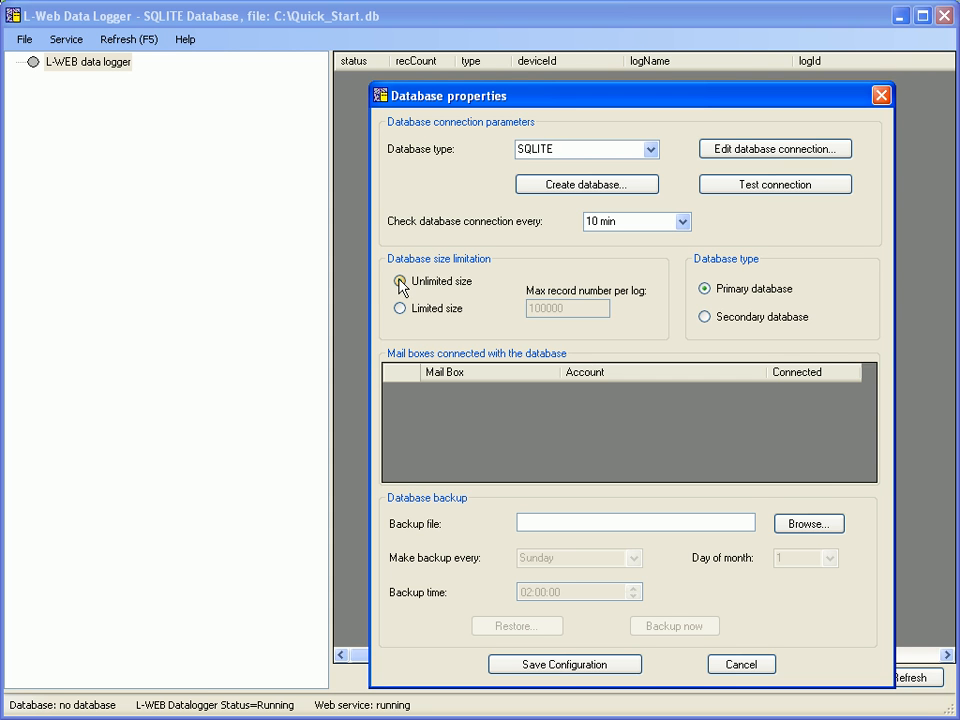
pyautogui.click(586, 184)
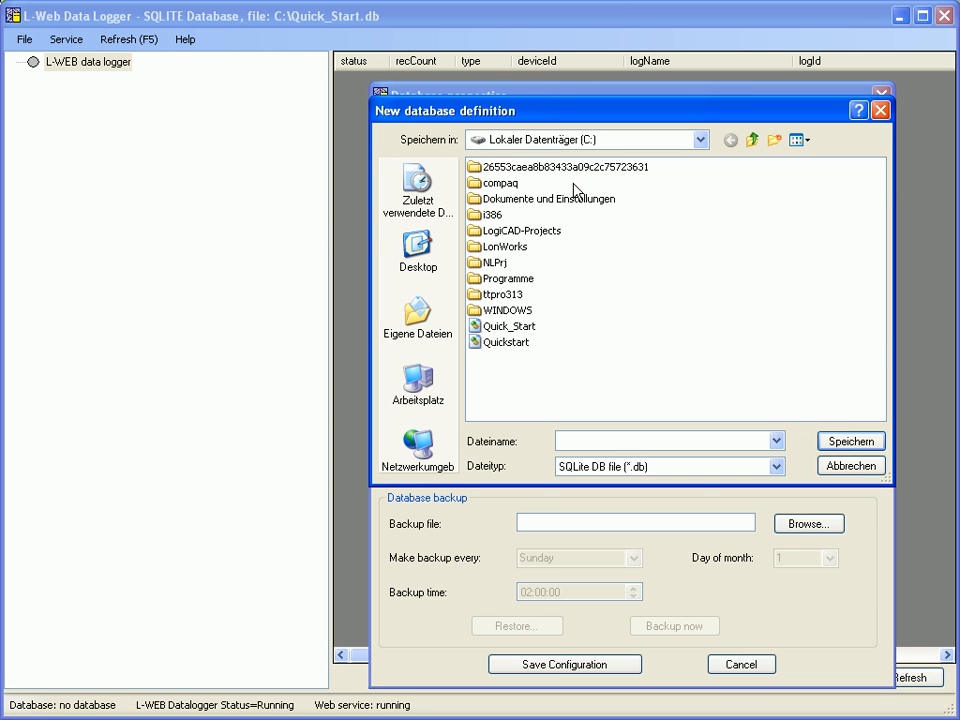
pyautogui.write('quick_start')
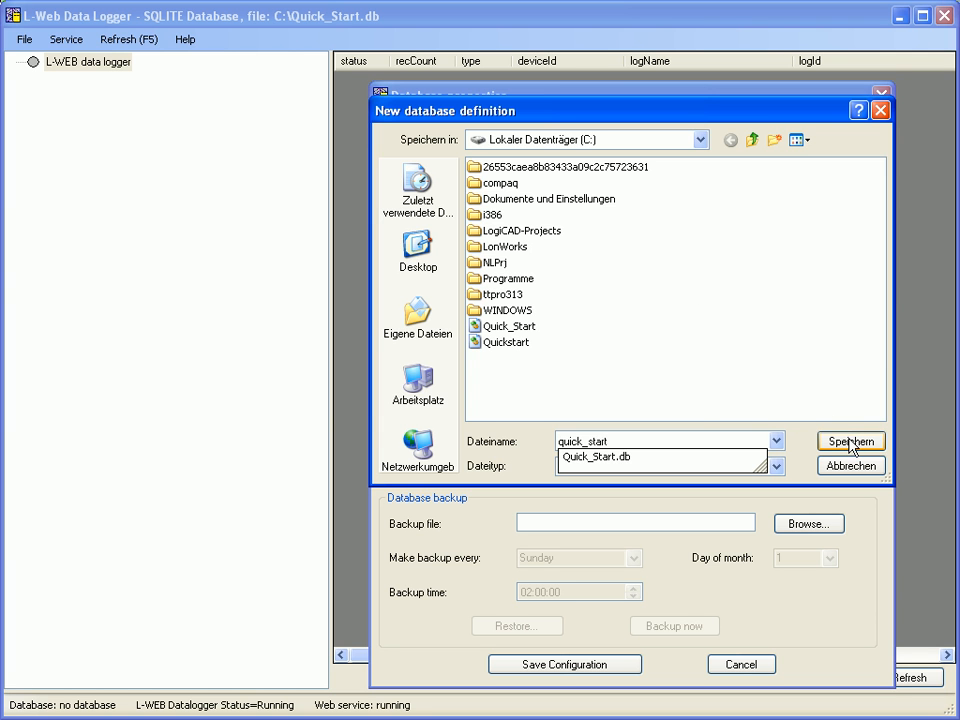
pyautogui.click(850, 442)
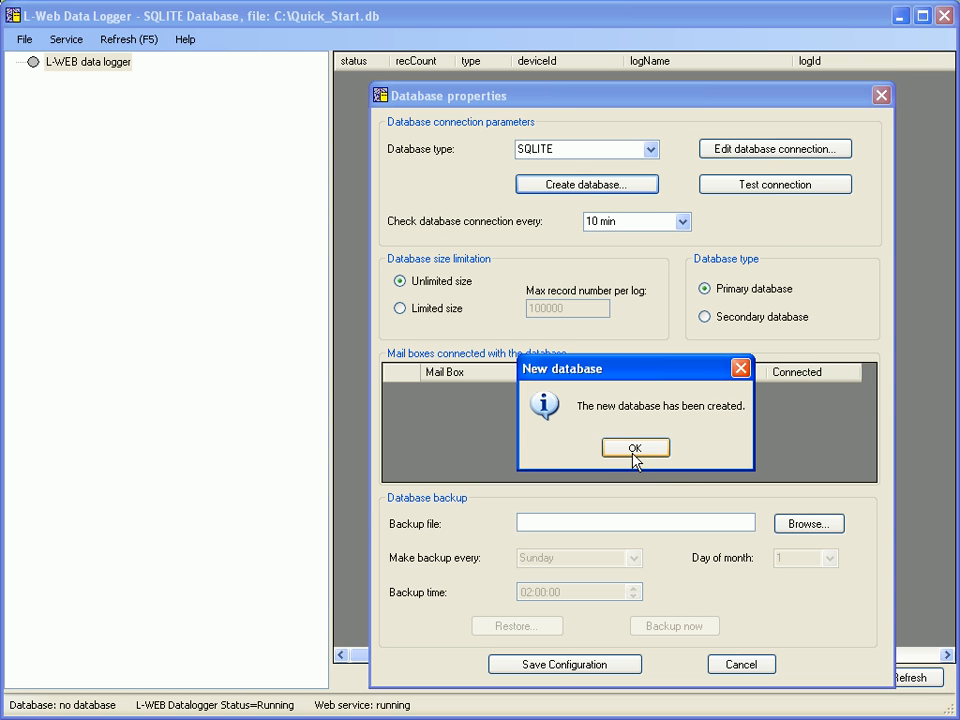
pyautogui.click(634, 448)
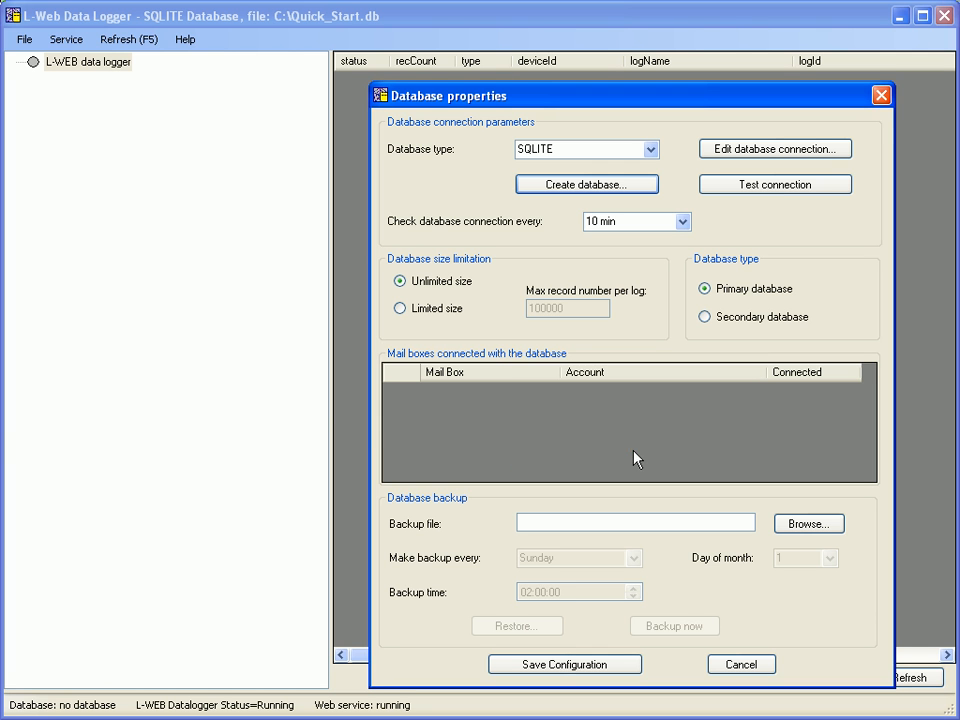
# - Save the database properties so quick-start.db is added to the logger
pyautogui.click(564, 664)
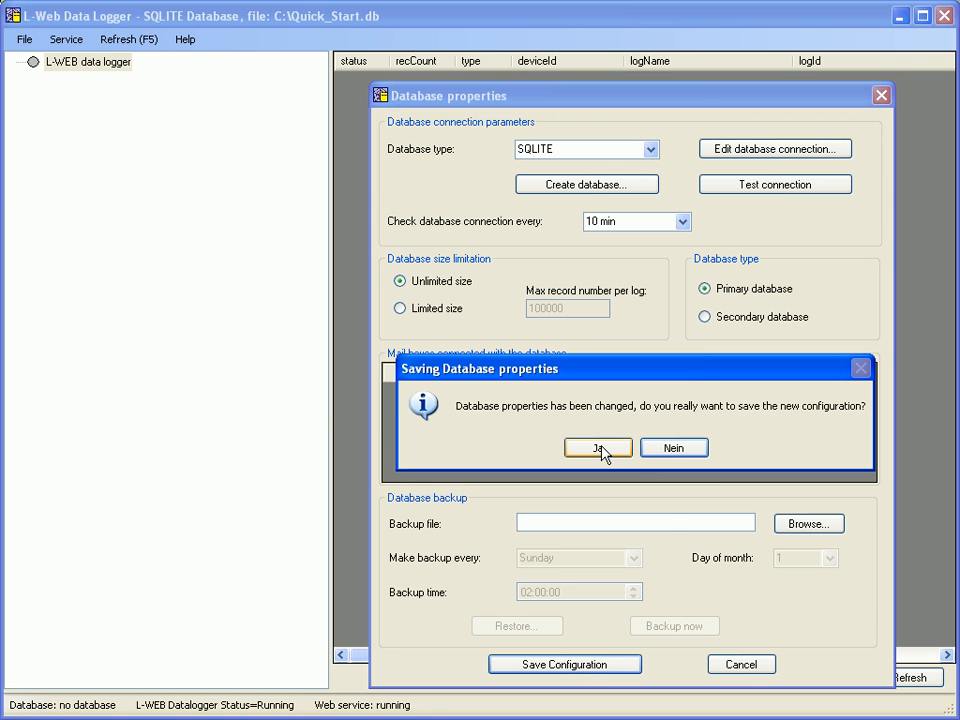
pyautogui.click(598, 448)
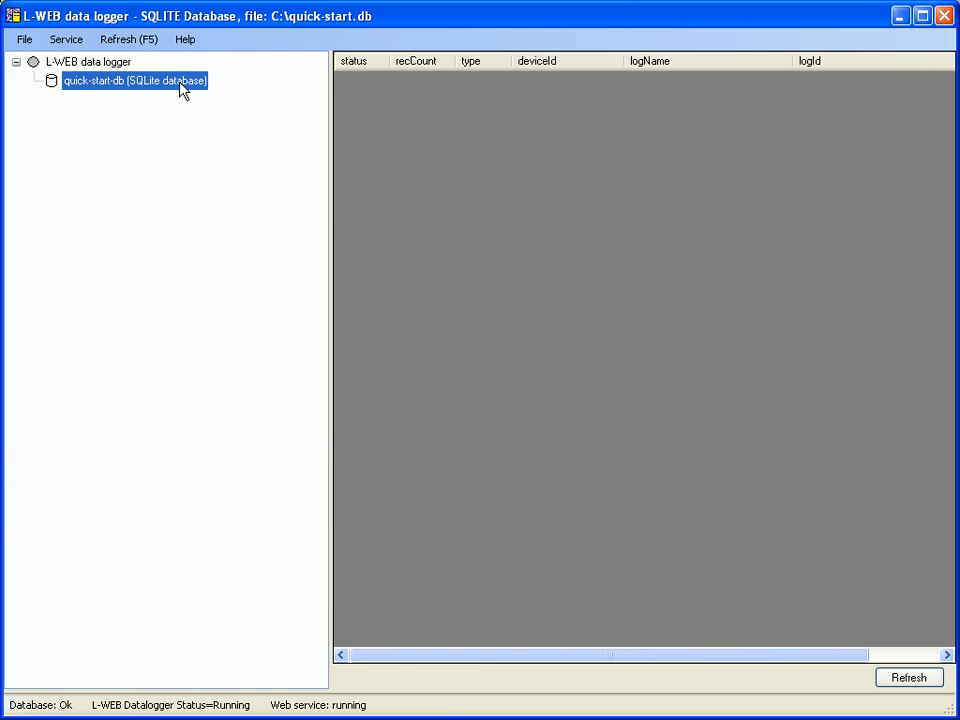
# - Add a new device to quick-start.db and name it Linx 100
pyautogui.rightClick(132, 80)
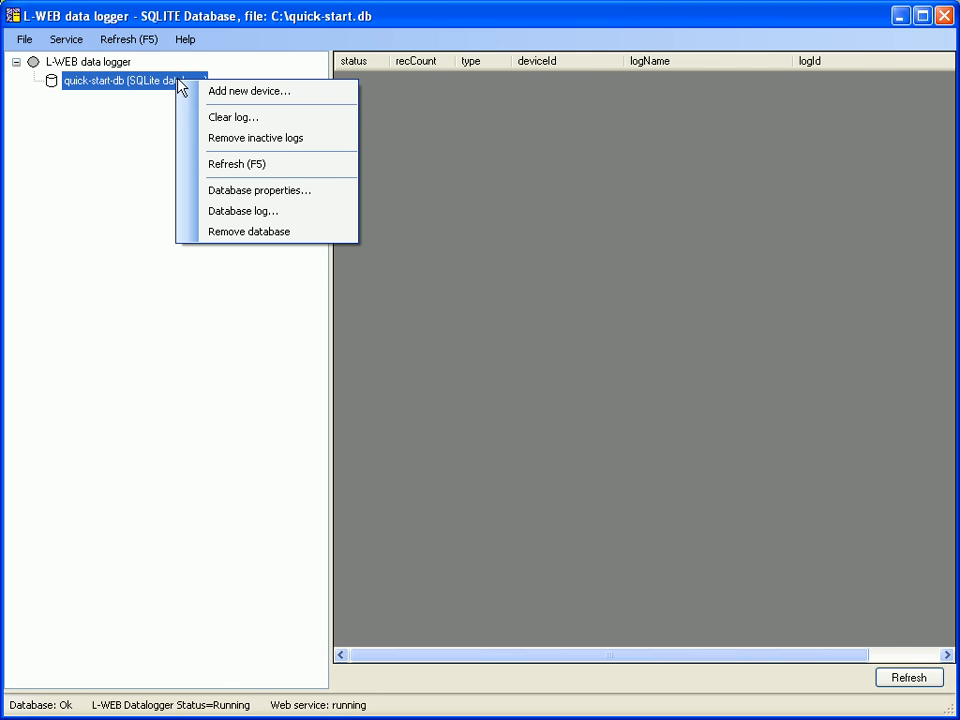
pyautogui.click(250, 92)
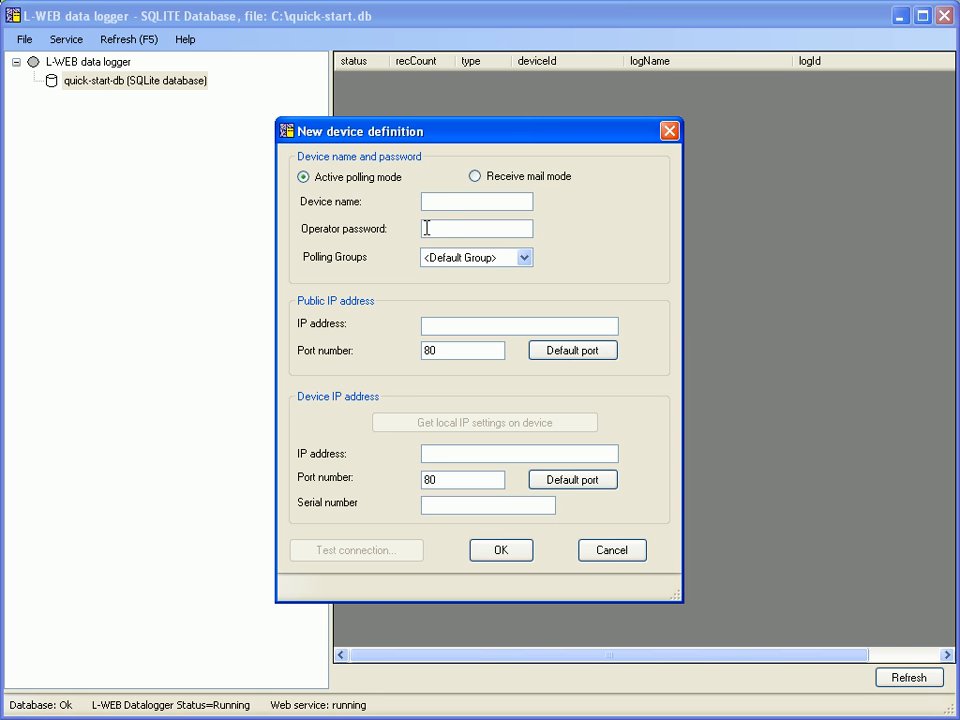
pyautogui.click(476, 200)
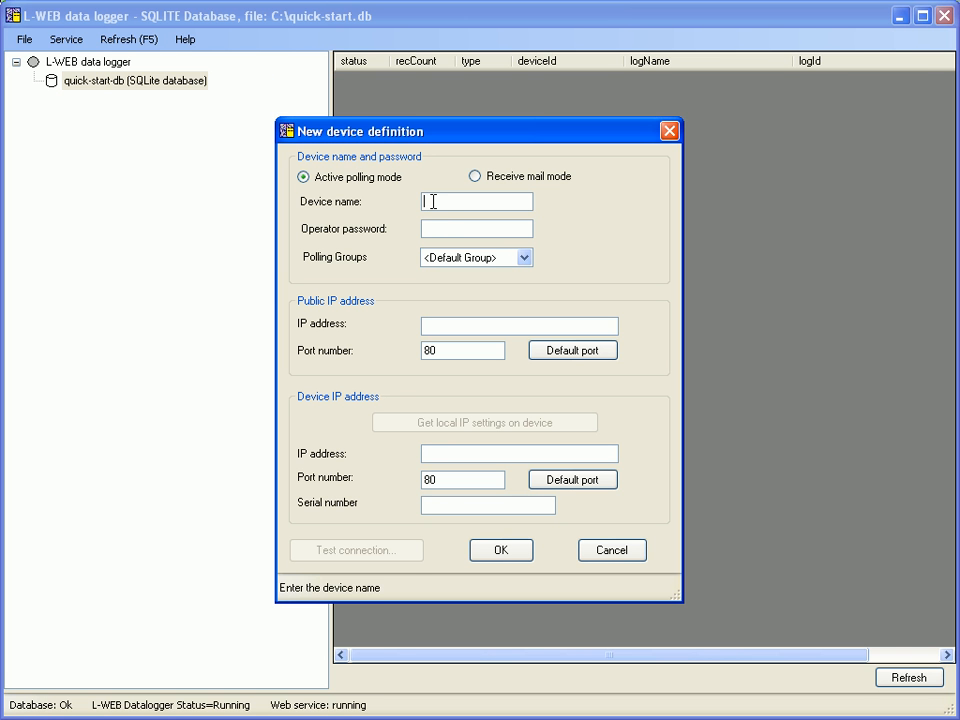
pyautogui.write('Linx 100')
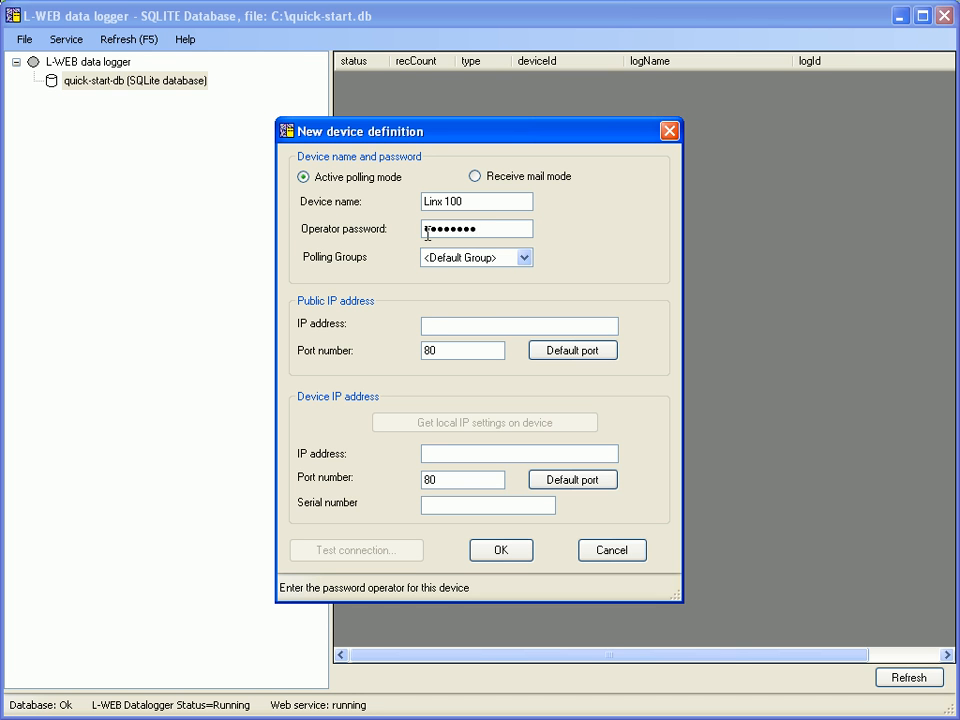
# - Enter IP 192.168.18.222 and read the local IP settings from the device
pyautogui.click(520, 324)
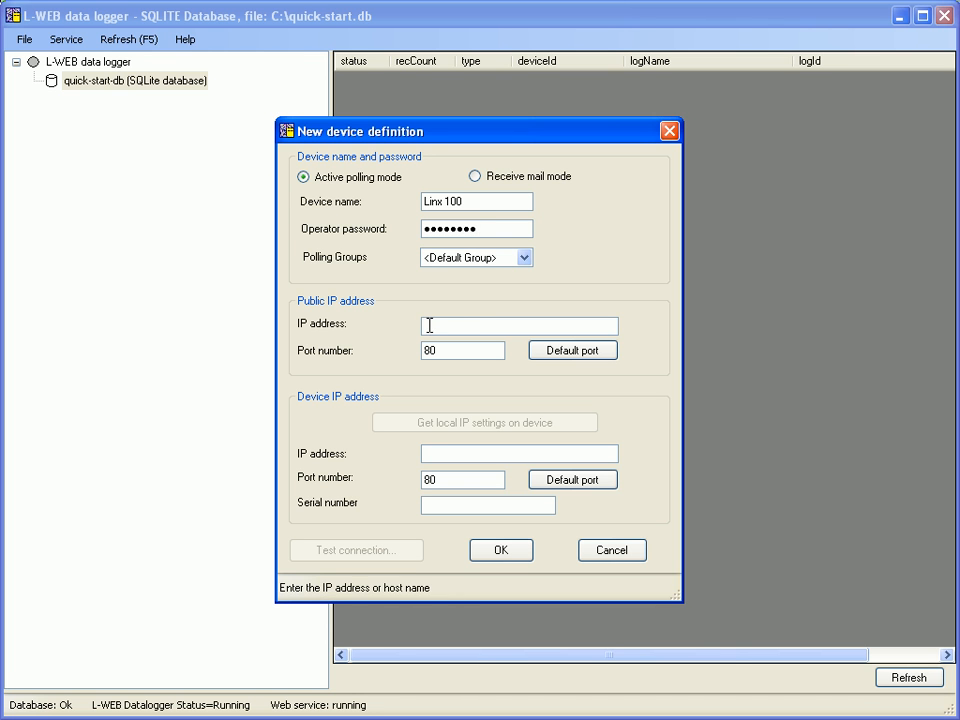
pyautogui.write('192.168.18.')
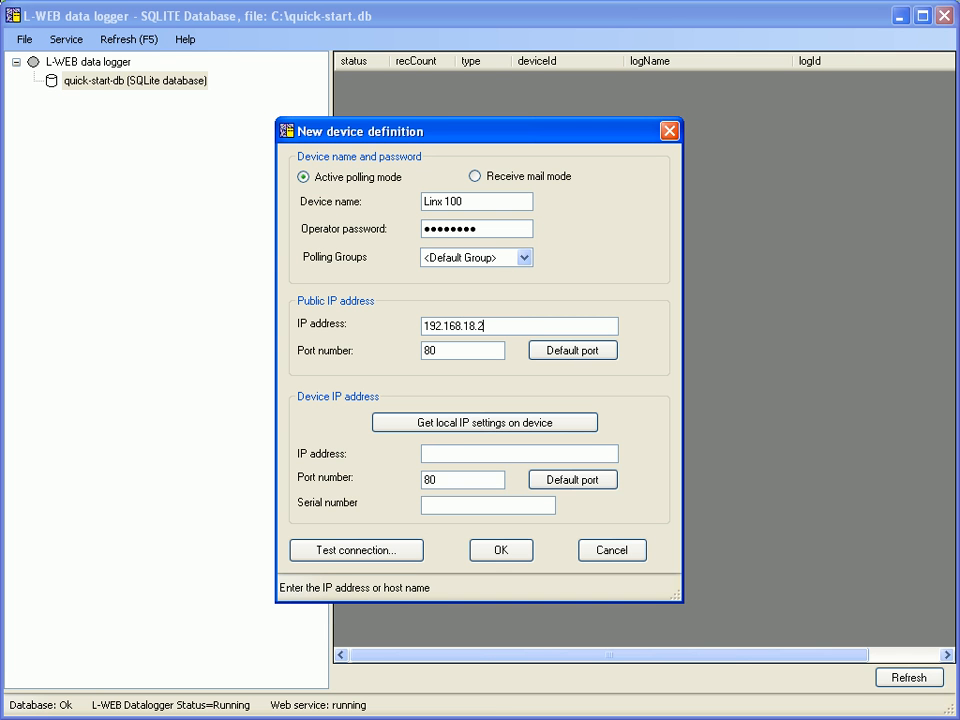
pyautogui.write('22')
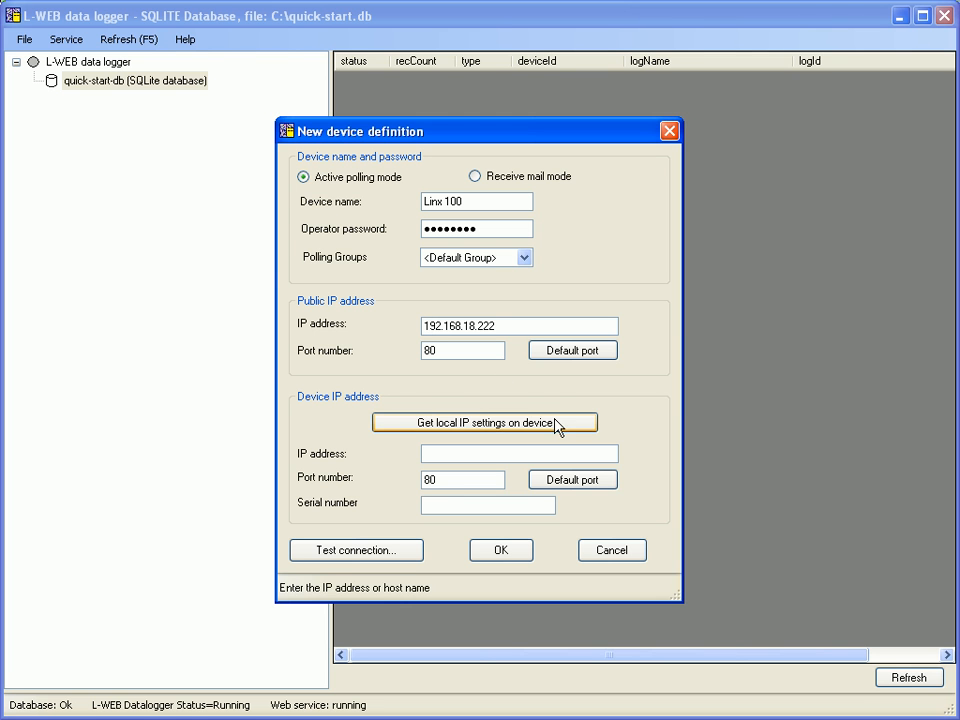
pyautogui.click(484, 422)
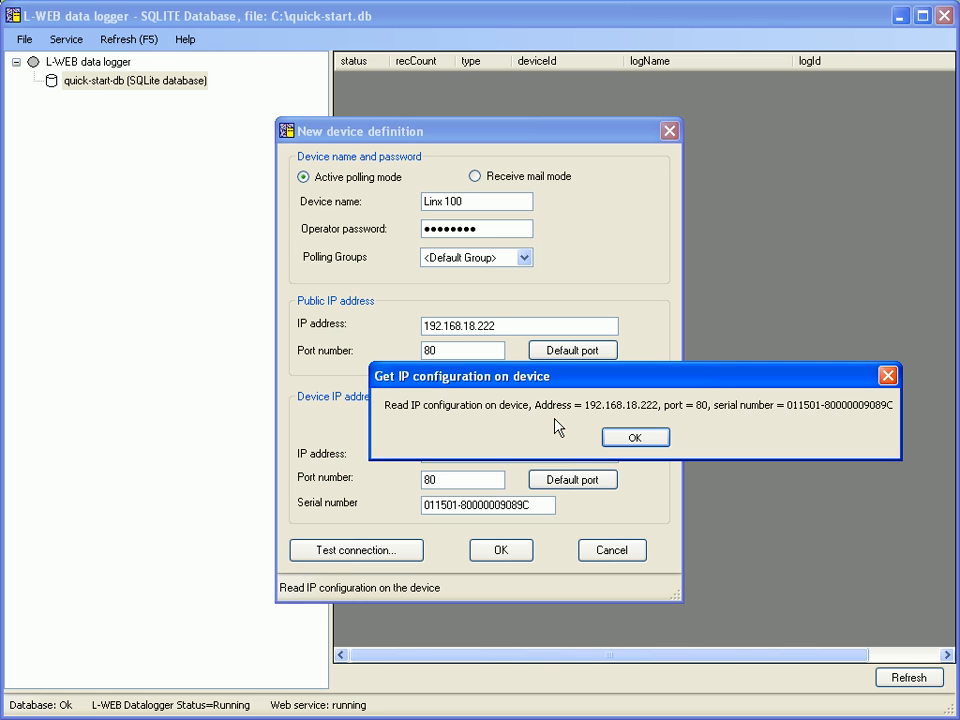
pyautogui.click(636, 436)
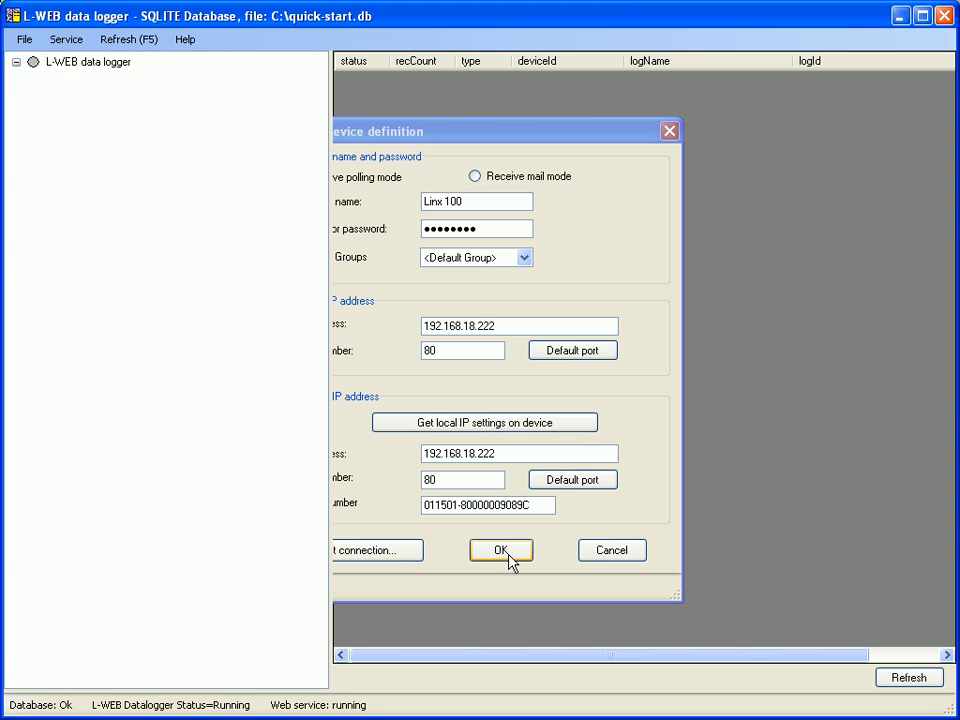
# - Finish adding Linx 100 and expand it to reveal AlarmLog and TrendLog
pyautogui.click(500, 550)
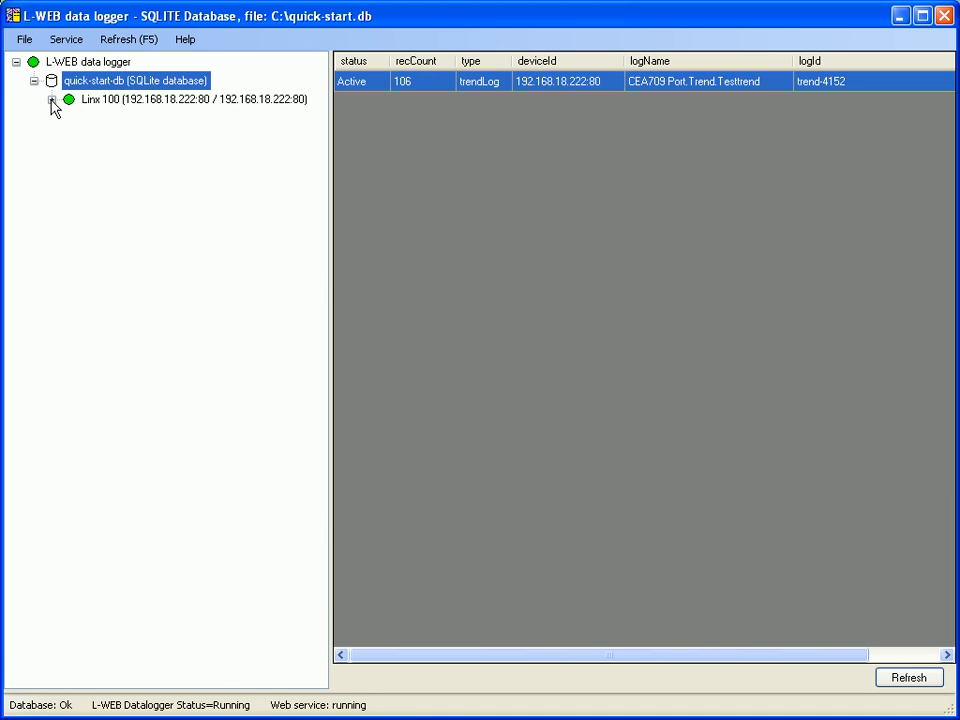
pyautogui.click(52, 100)
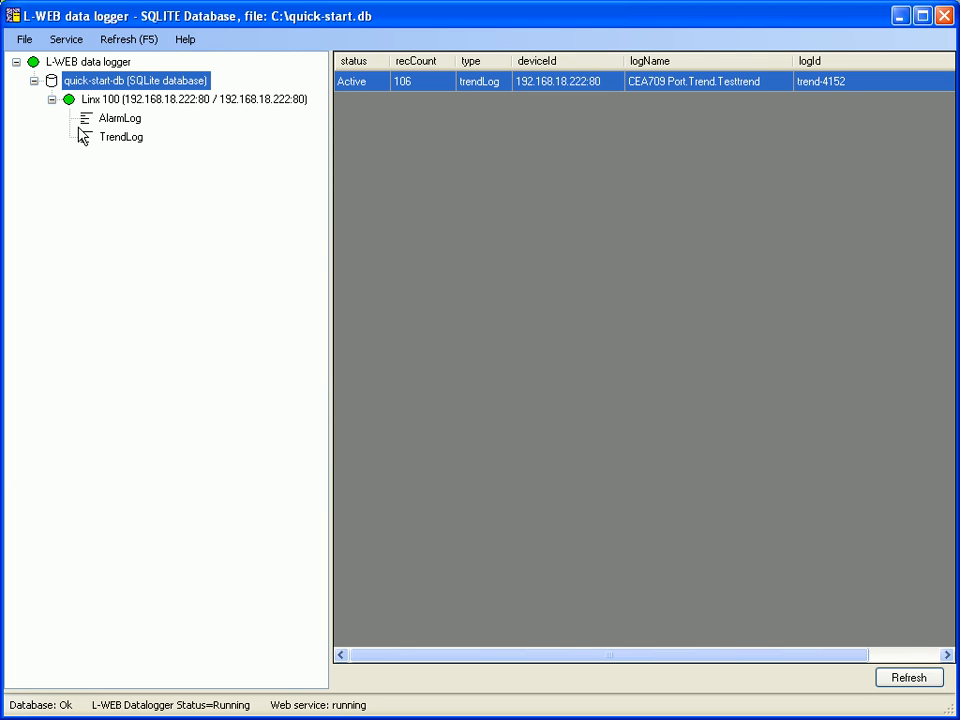